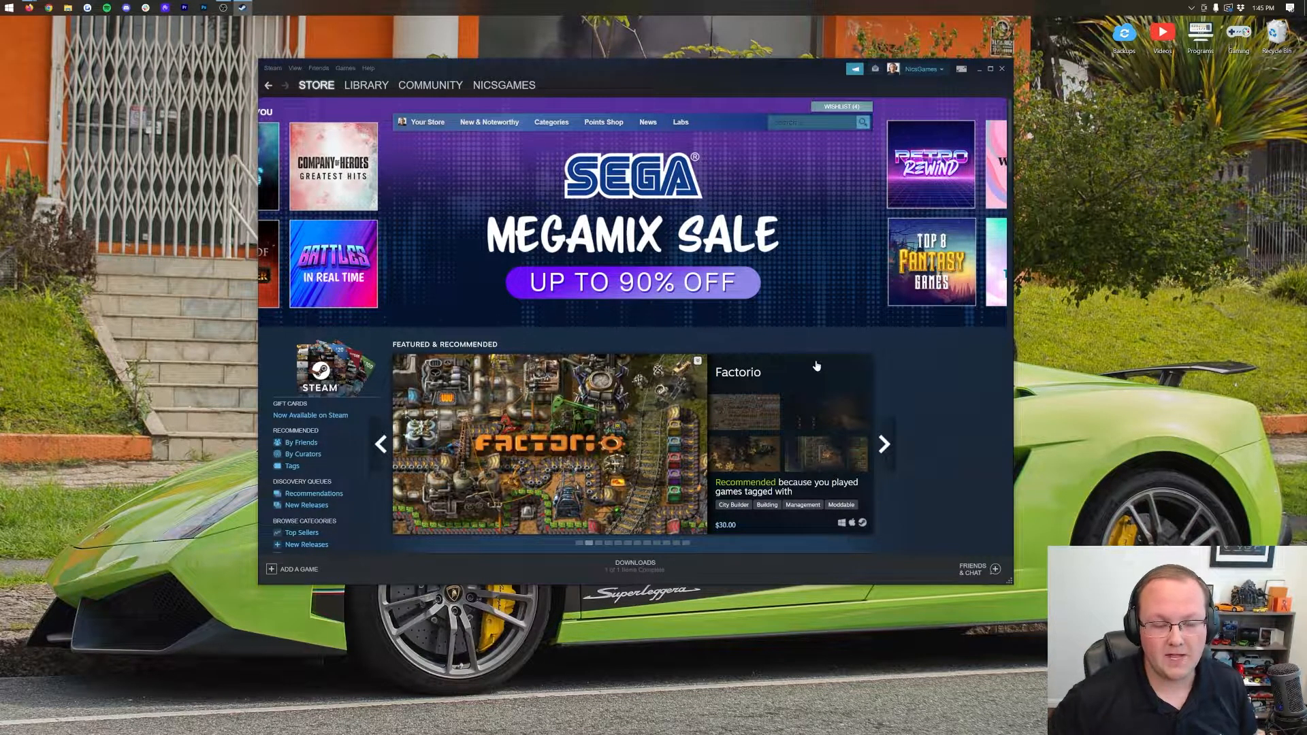
{"action": "mouse_move", "coordinate": [450, 166]}
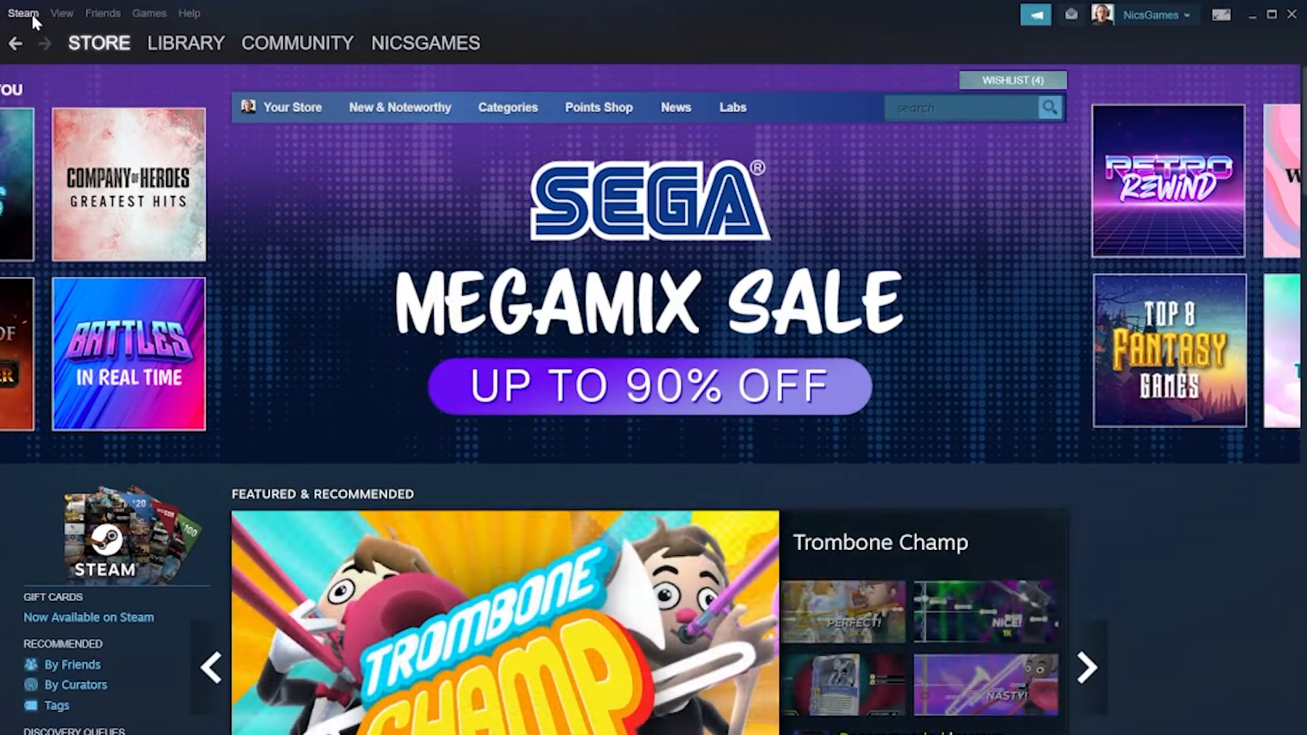
Bring up Steam's main client menu from the top-left menu bar
{"action": "left_click", "coordinate": [23, 14]}
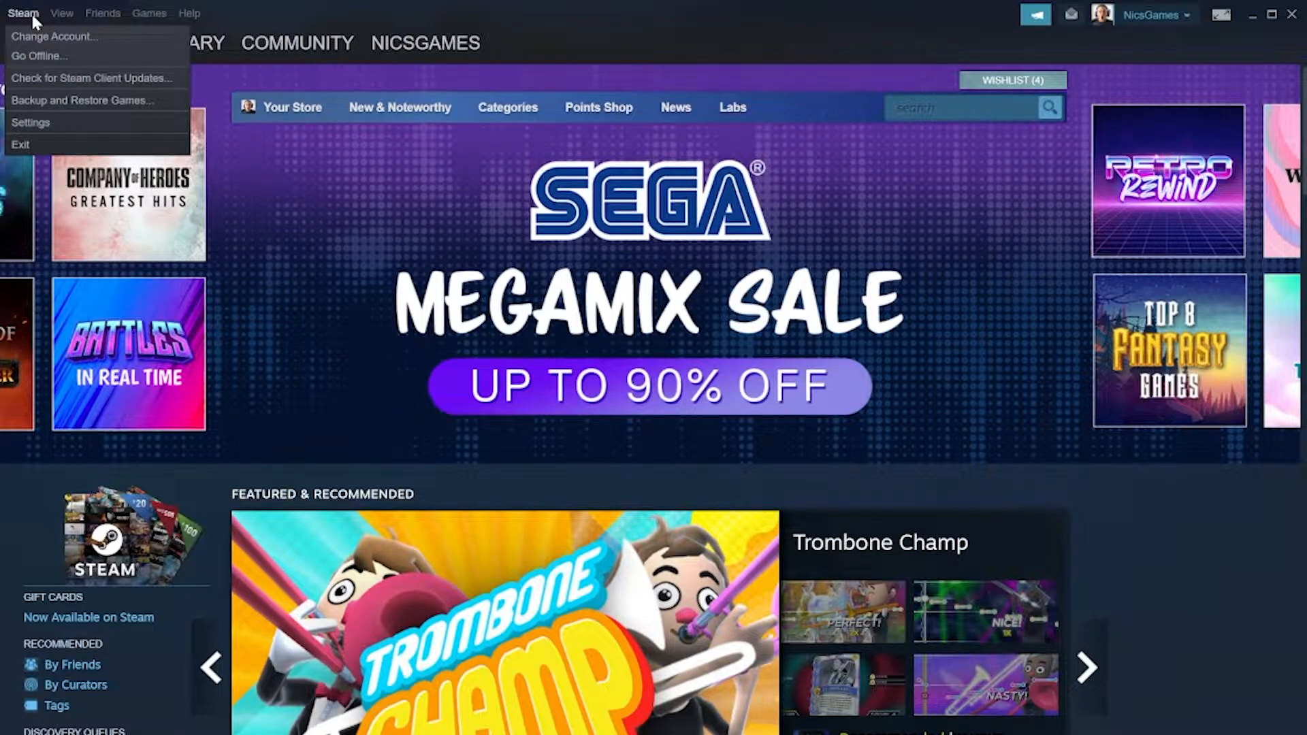
{"action": "mouse_move", "coordinate": [31, 122]}
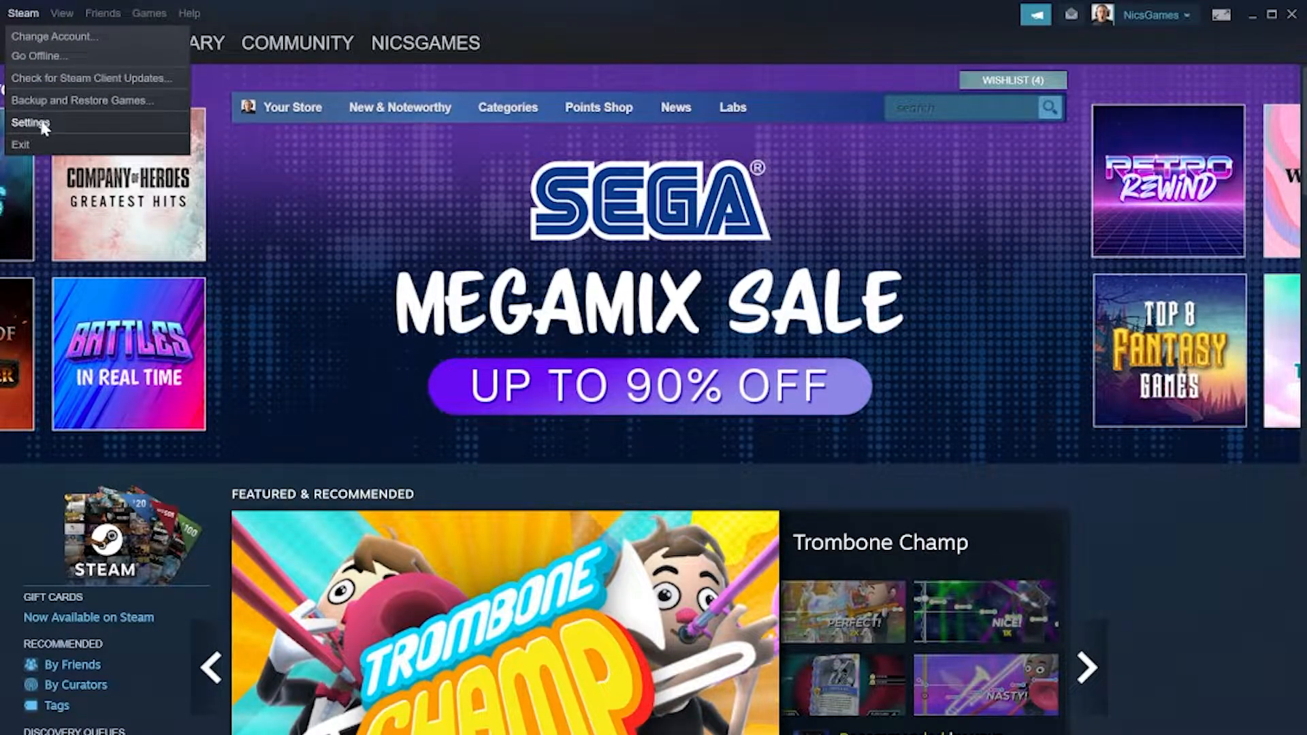
Enter the client Settings, landing on the Downloads page
{"action": "left_click", "coordinate": [32, 123]}
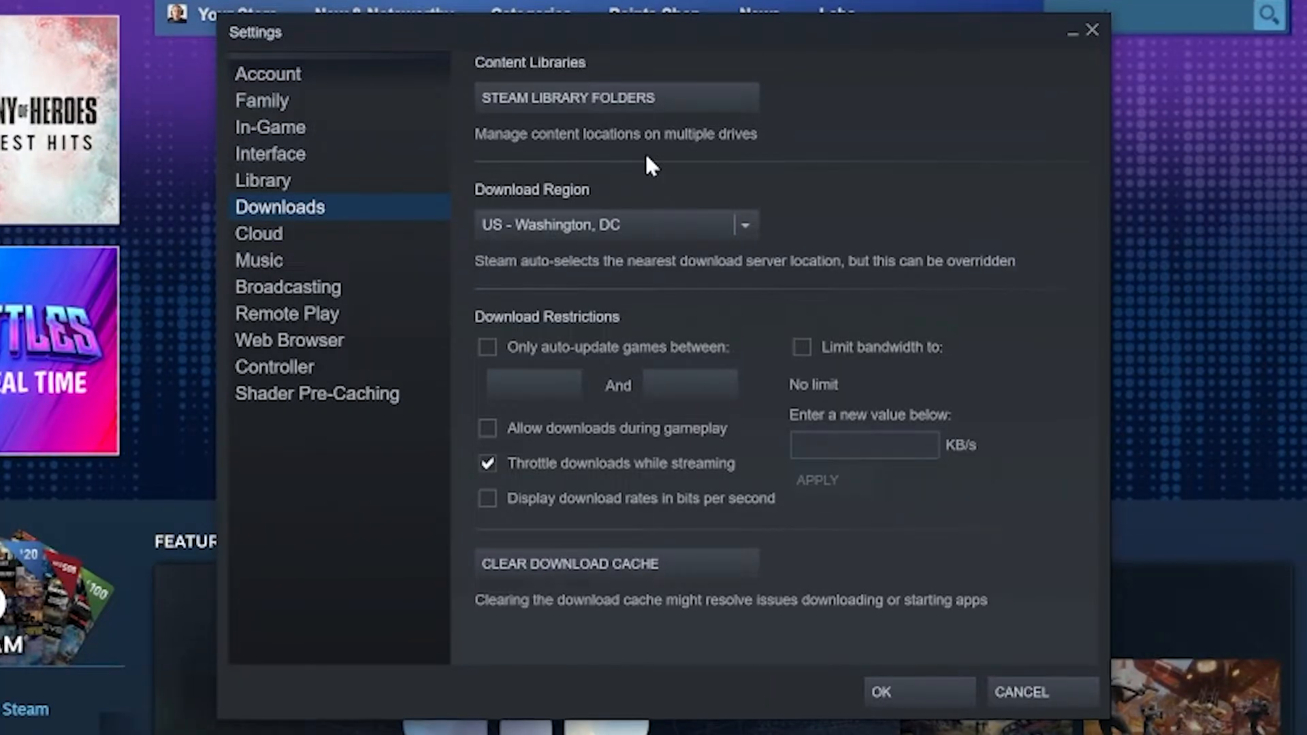
{"action": "mouse_move", "coordinate": [268, 74]}
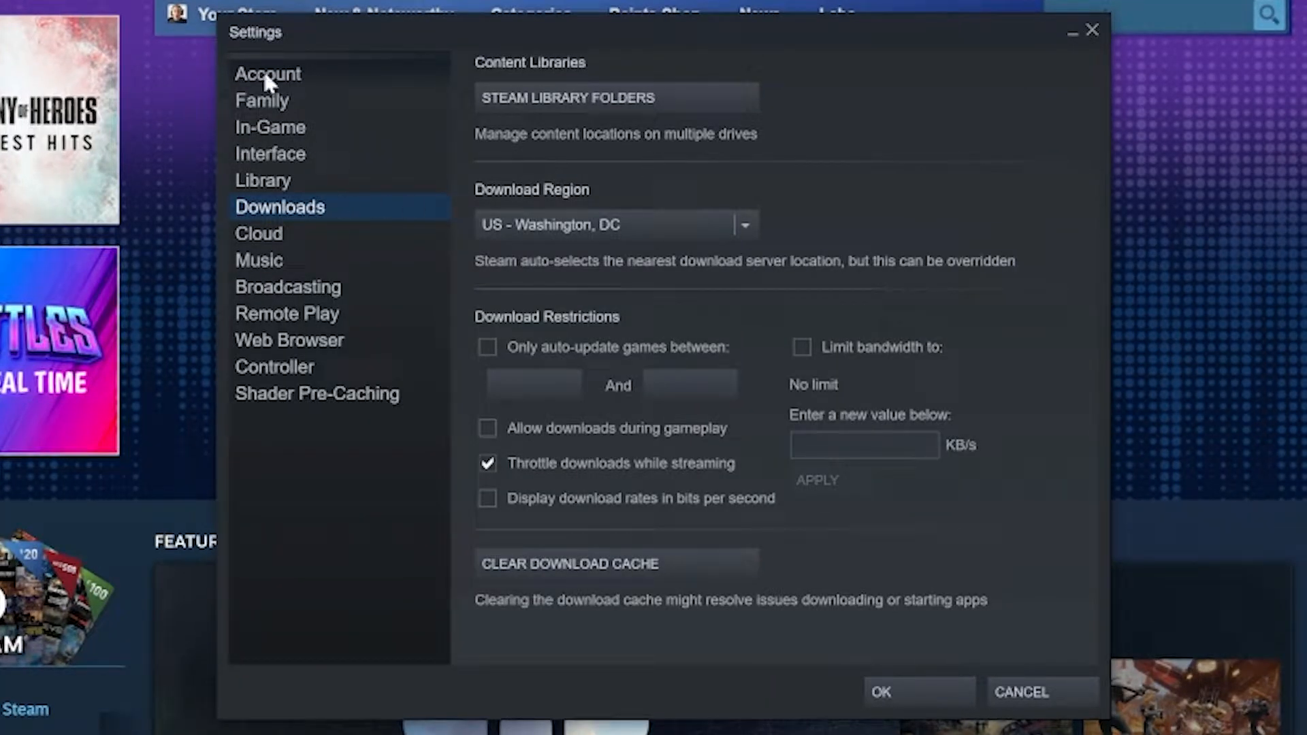
{"action": "mouse_move", "coordinate": [295, 218]}
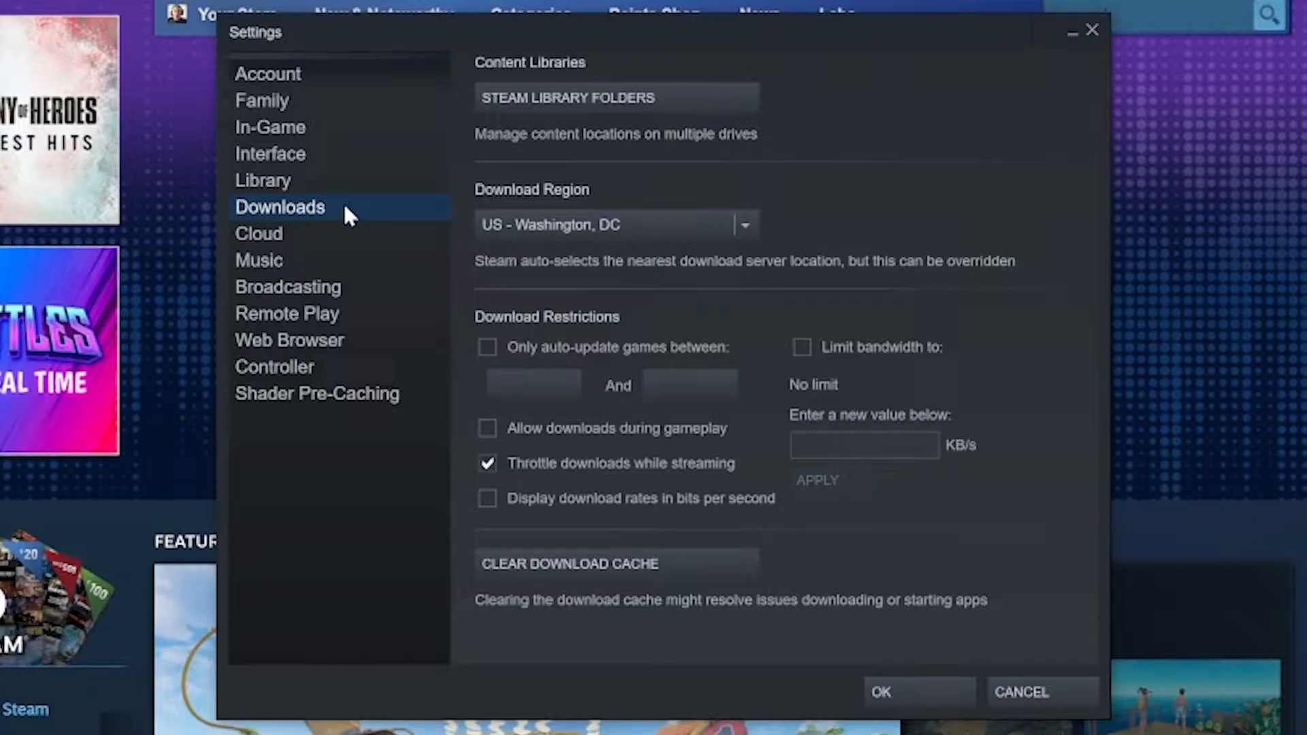
{"action": "mouse_move", "coordinate": [488, 117]}
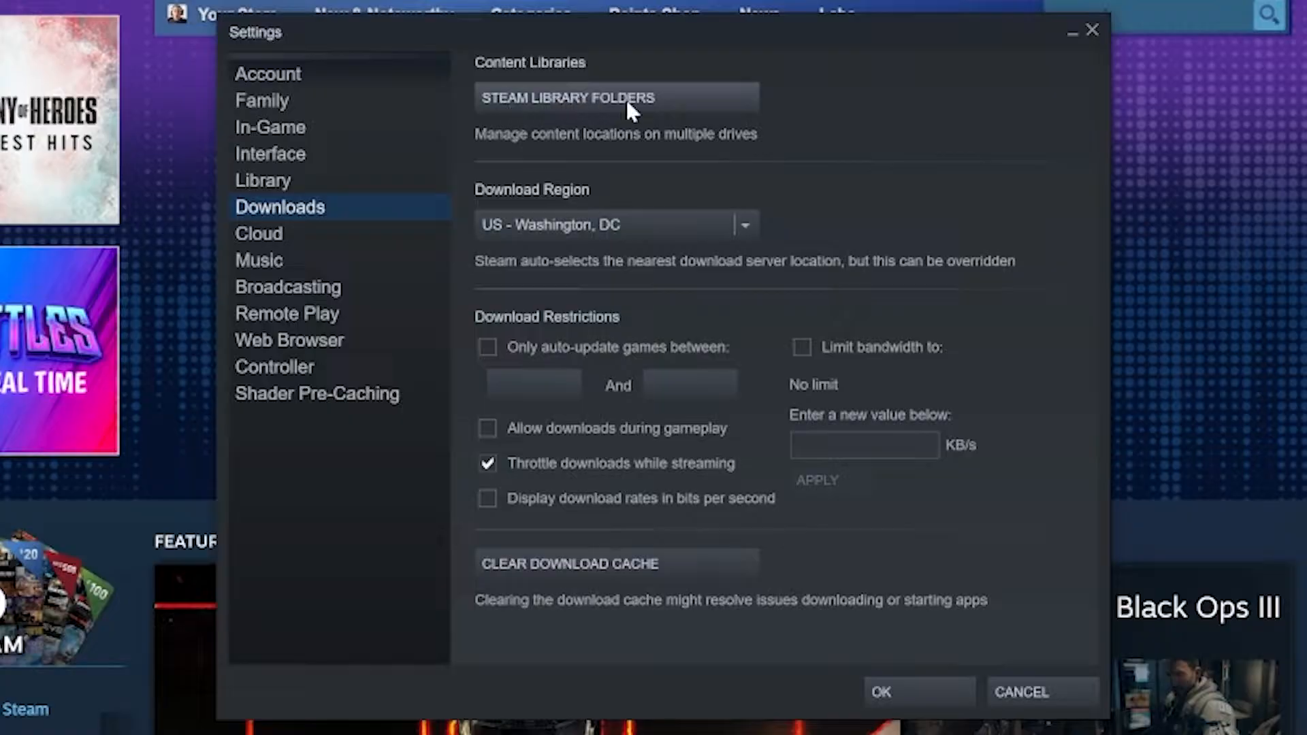
Launch the Storage Manager via Steam Library Folders under Content Libraries
{"action": "left_click", "coordinate": [615, 98]}
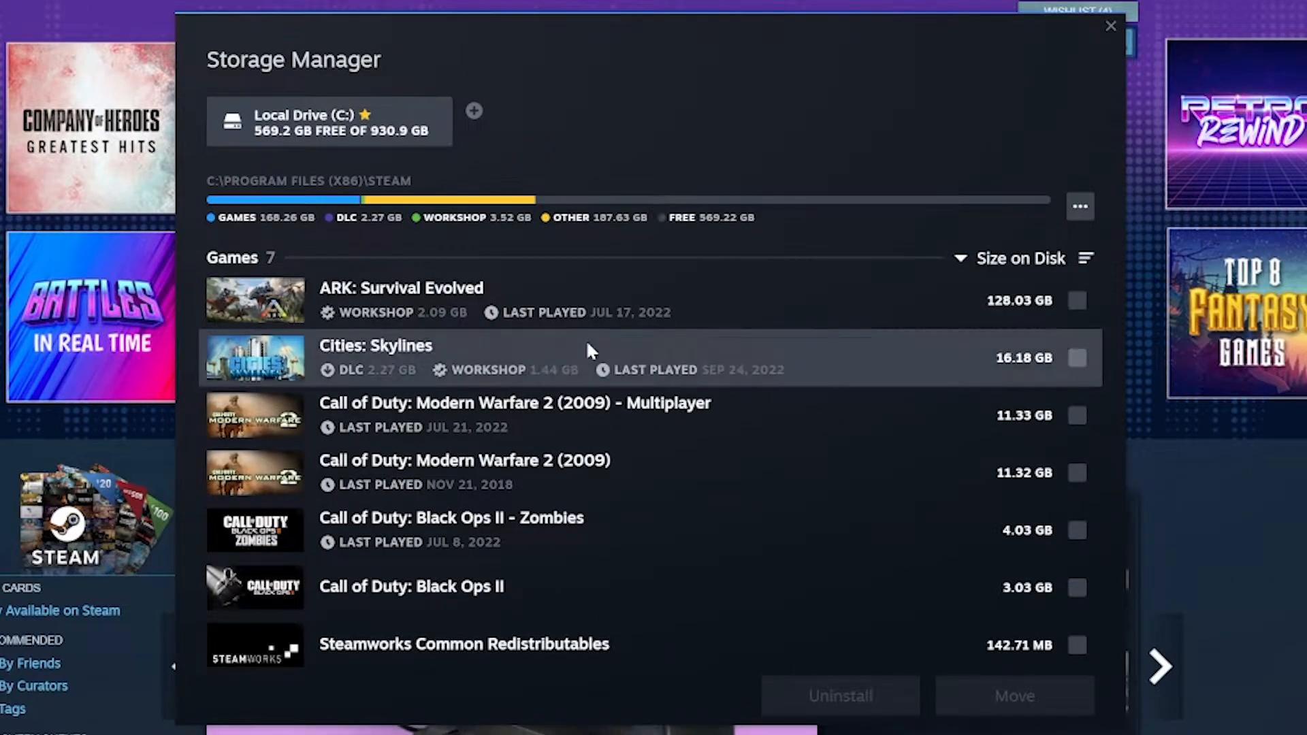
{"action": "mouse_move", "coordinate": [475, 342]}
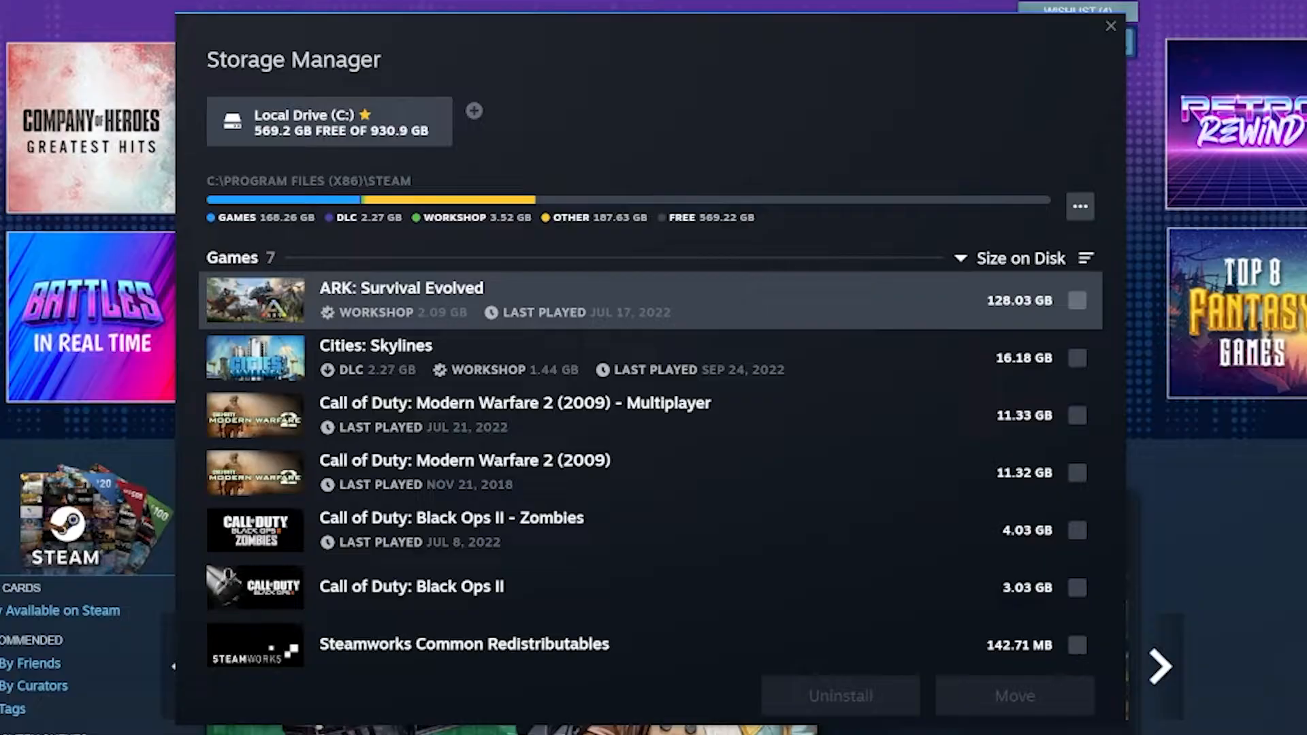
{"action": "mouse_move", "coordinate": [474, 115]}
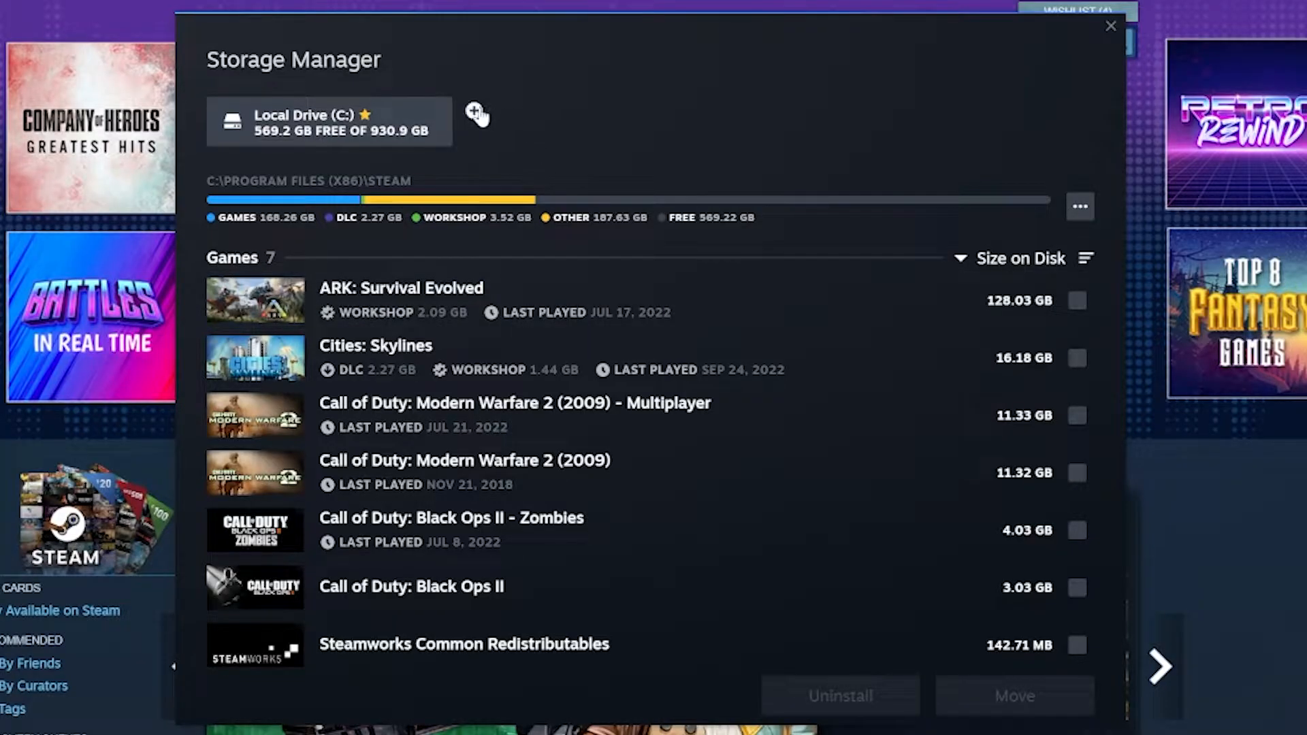
Start adding a new library folder and choose Local Drive (D:) as its location
{"action": "left_click", "coordinate": [477, 115]}
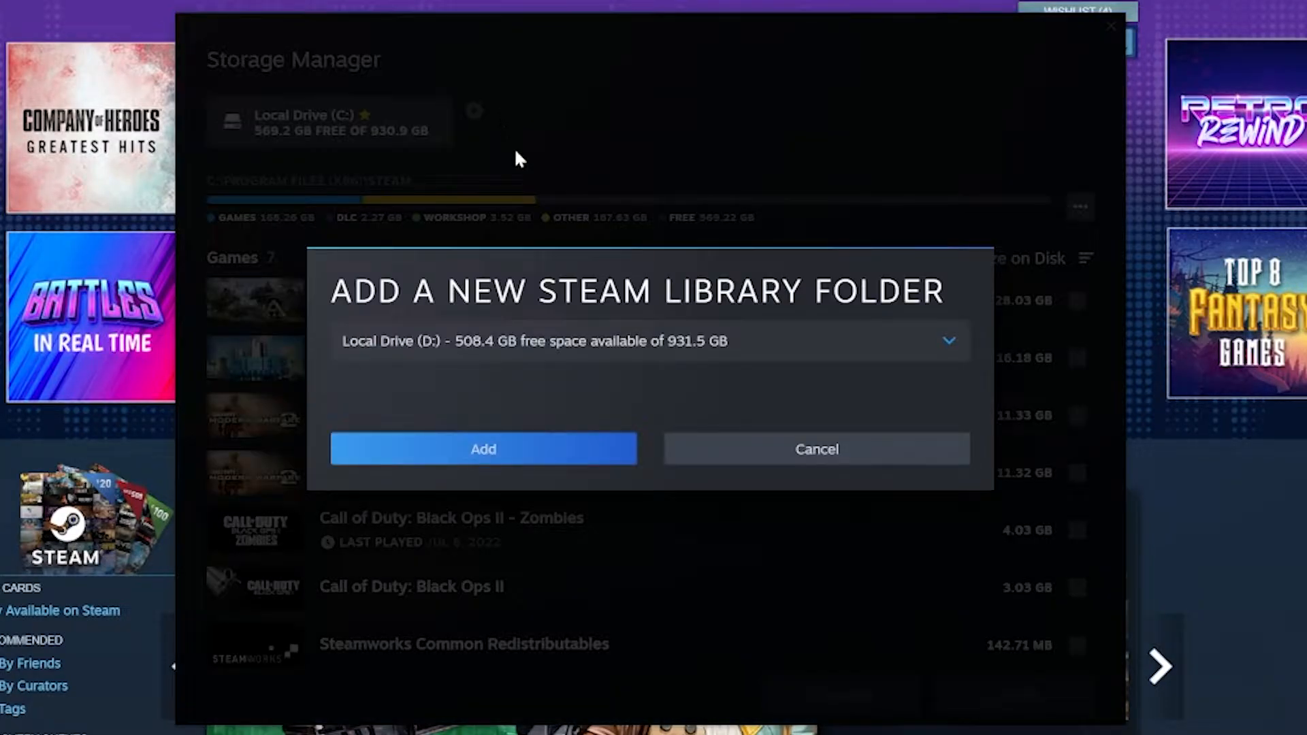
{"action": "mouse_move", "coordinate": [513, 217]}
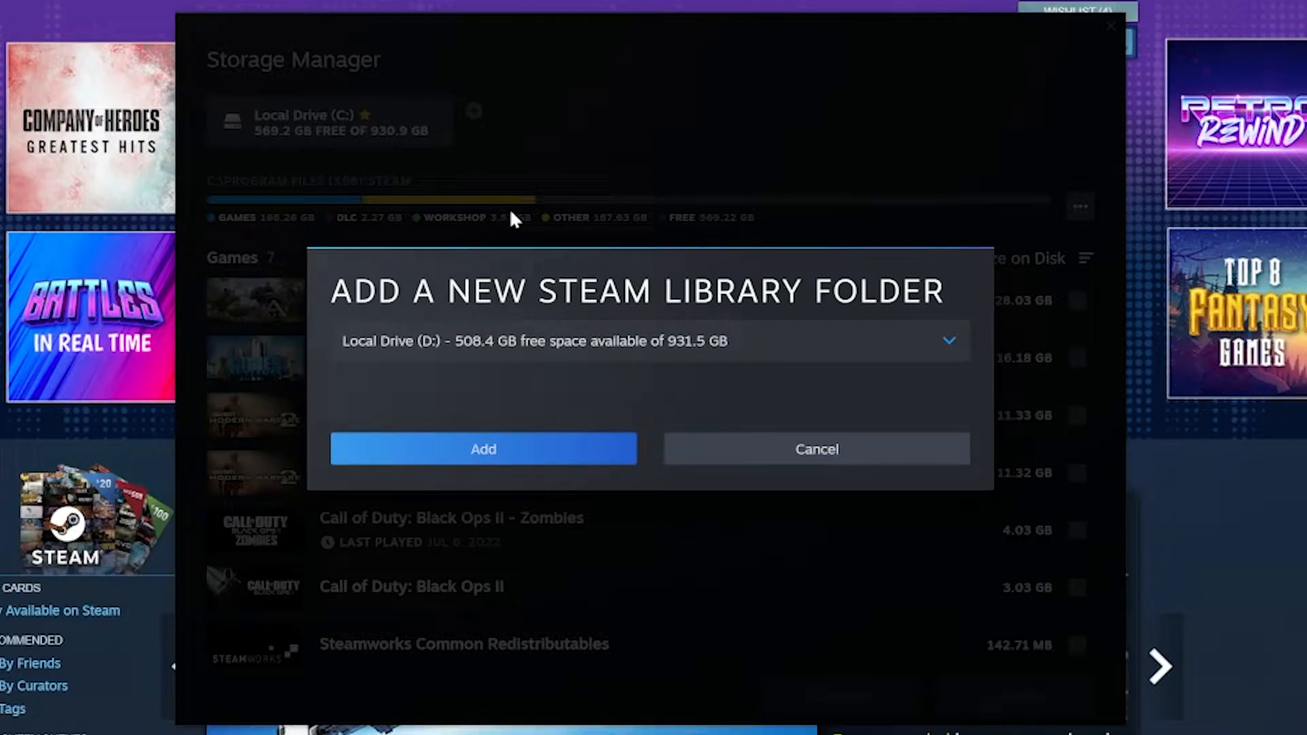
{"action": "left_click", "coordinate": [815, 448]}
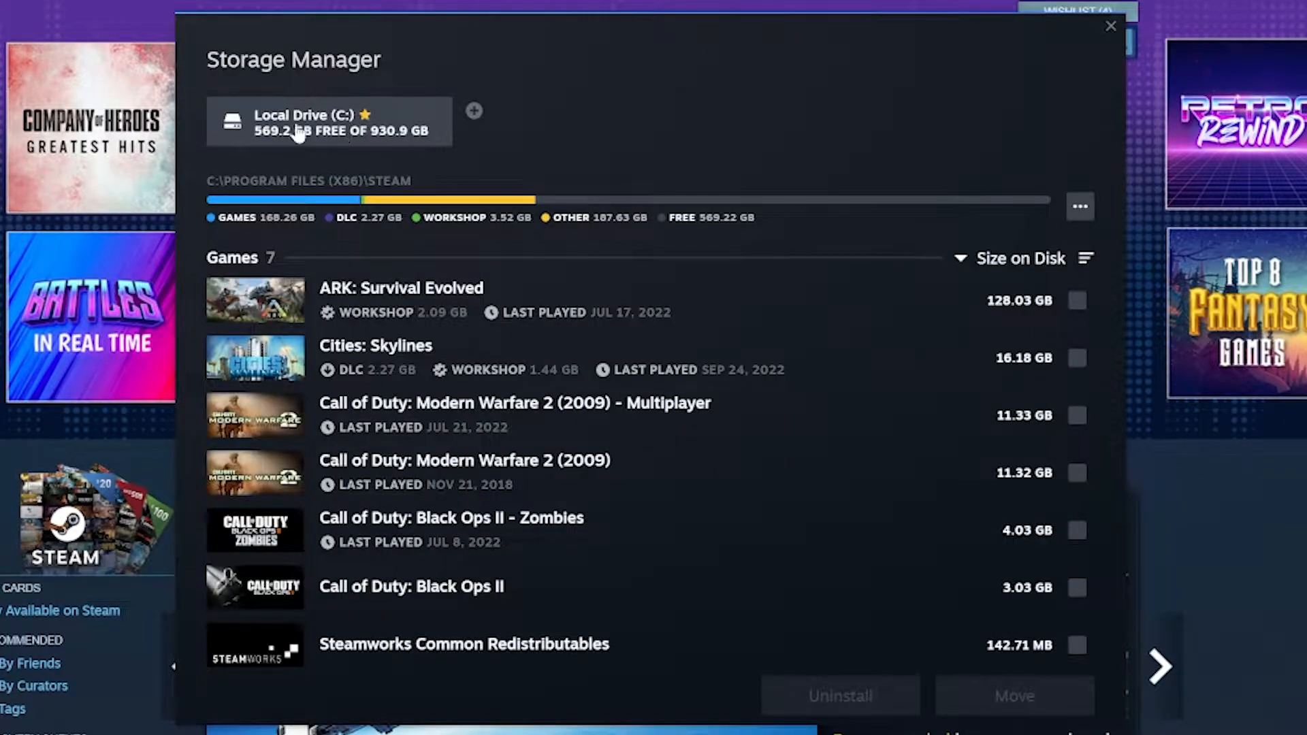
{"action": "left_click", "coordinate": [474, 111]}
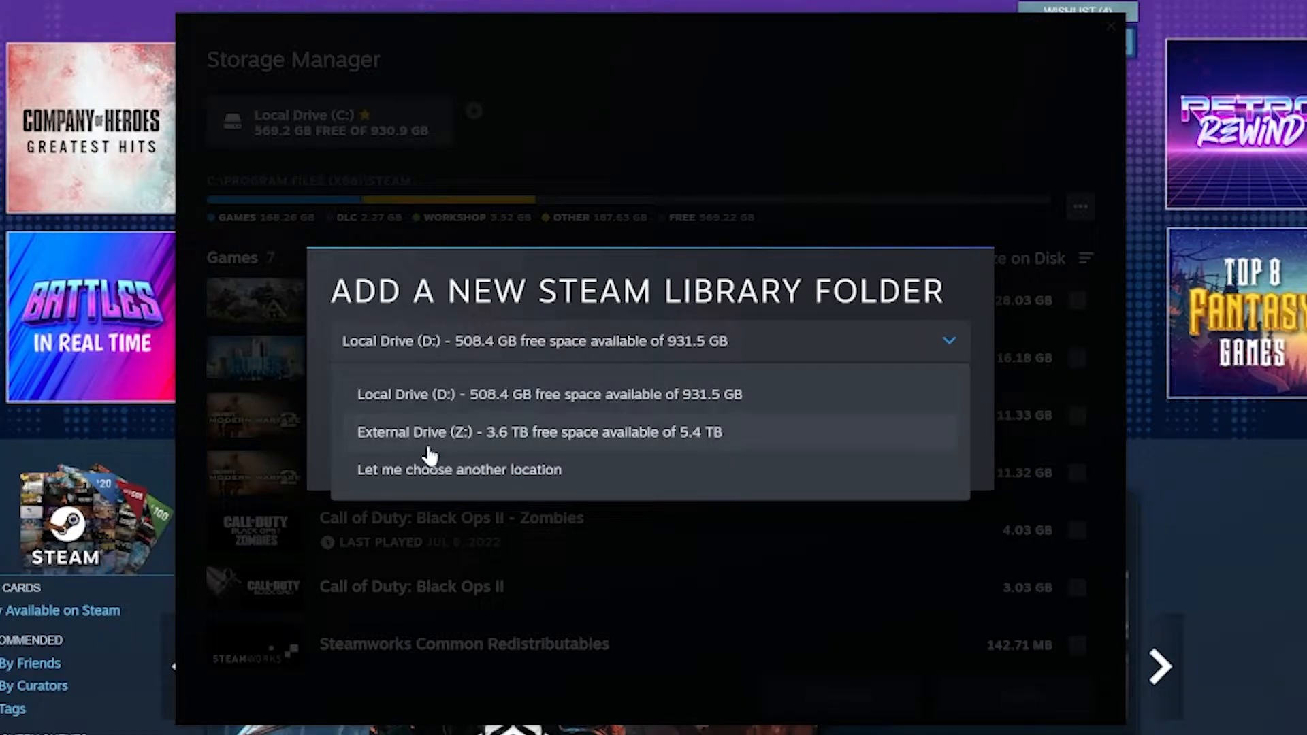
{"action": "left_click", "coordinate": [550, 394]}
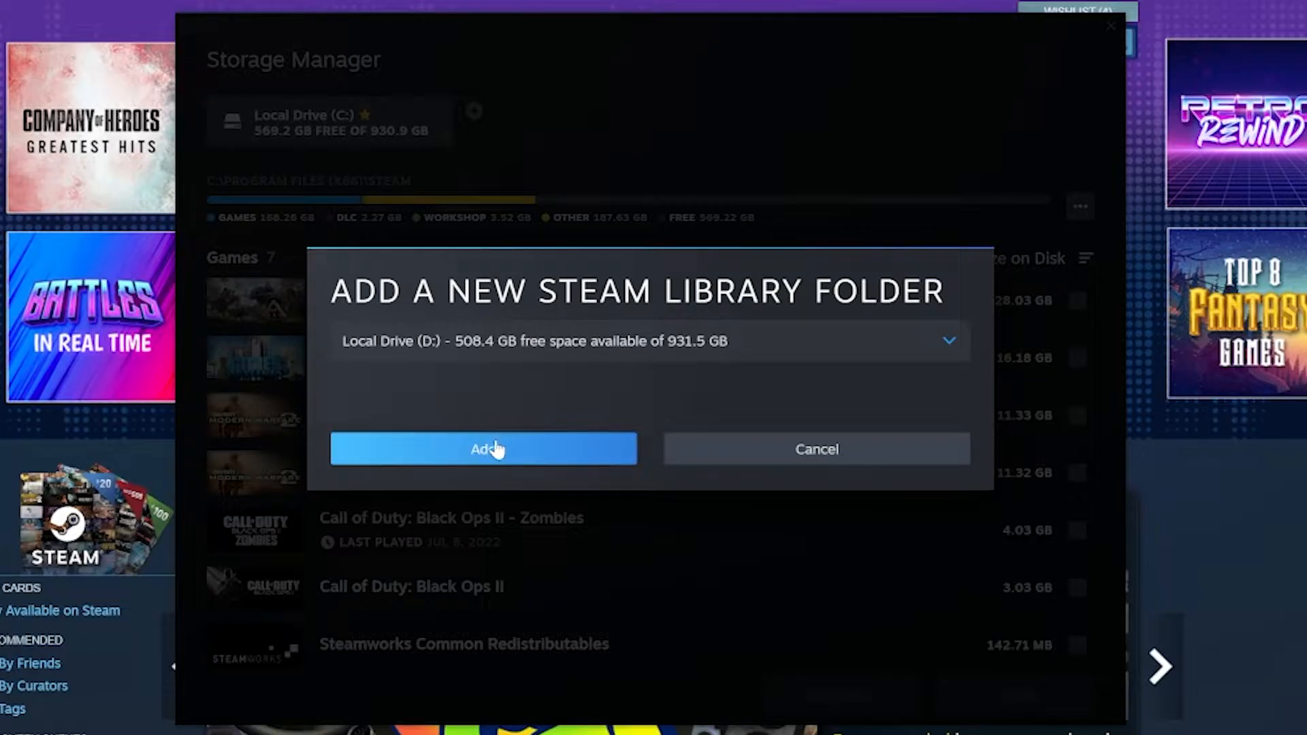
Create the SSD (D:) library folder and view its empty games list
{"action": "left_click", "coordinate": [482, 447]}
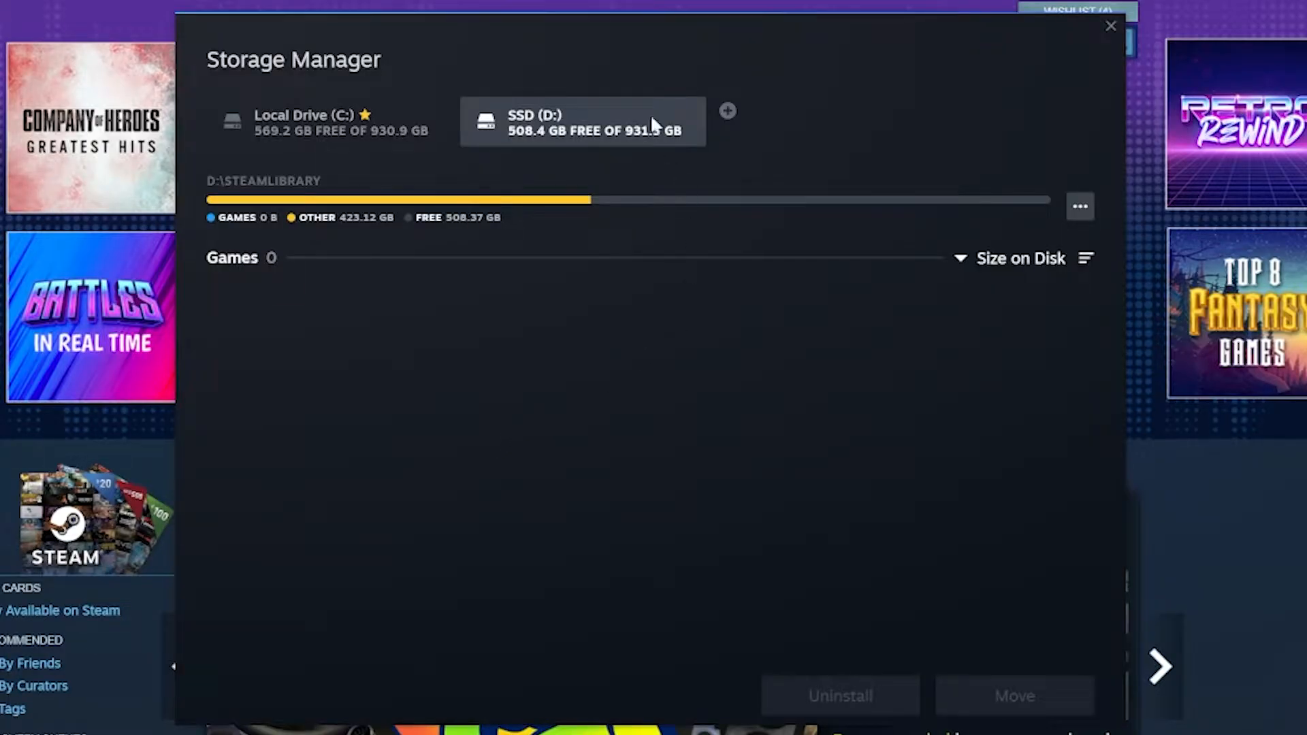
{"action": "mouse_move", "coordinate": [375, 580]}
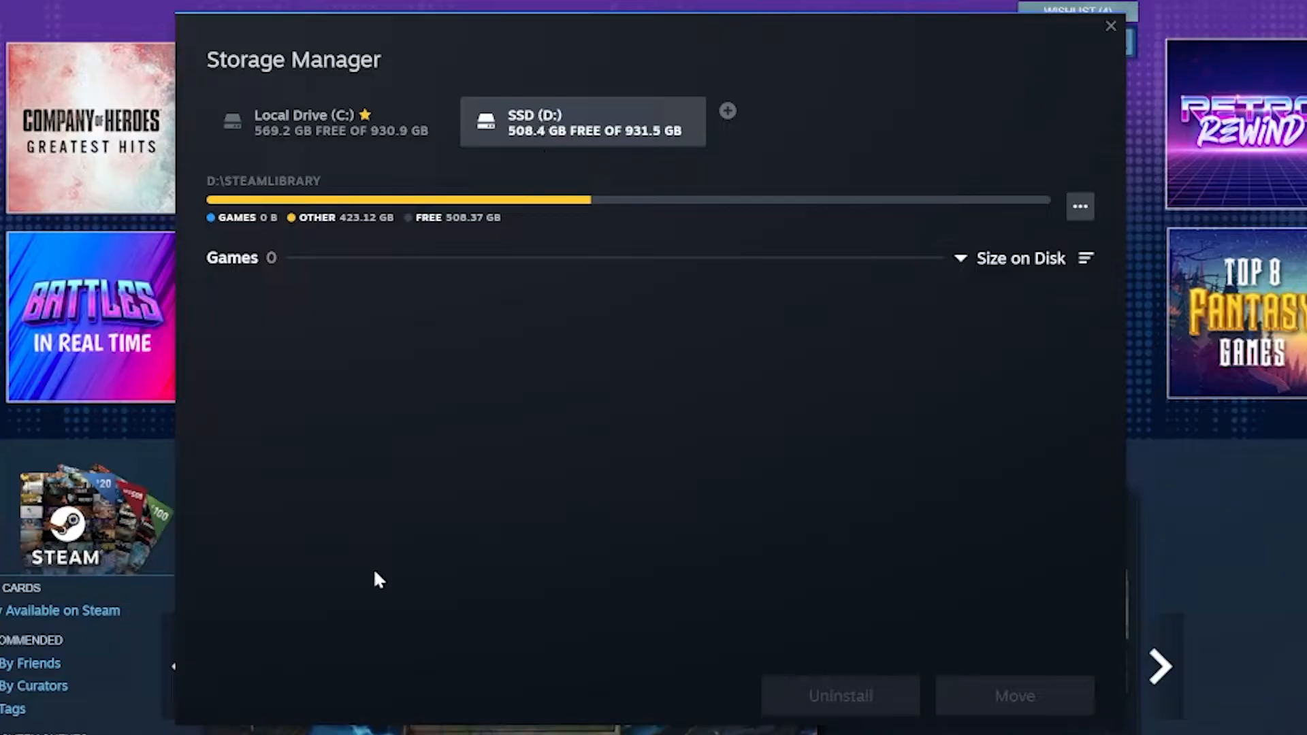
{"action": "mouse_move", "coordinate": [517, 124]}
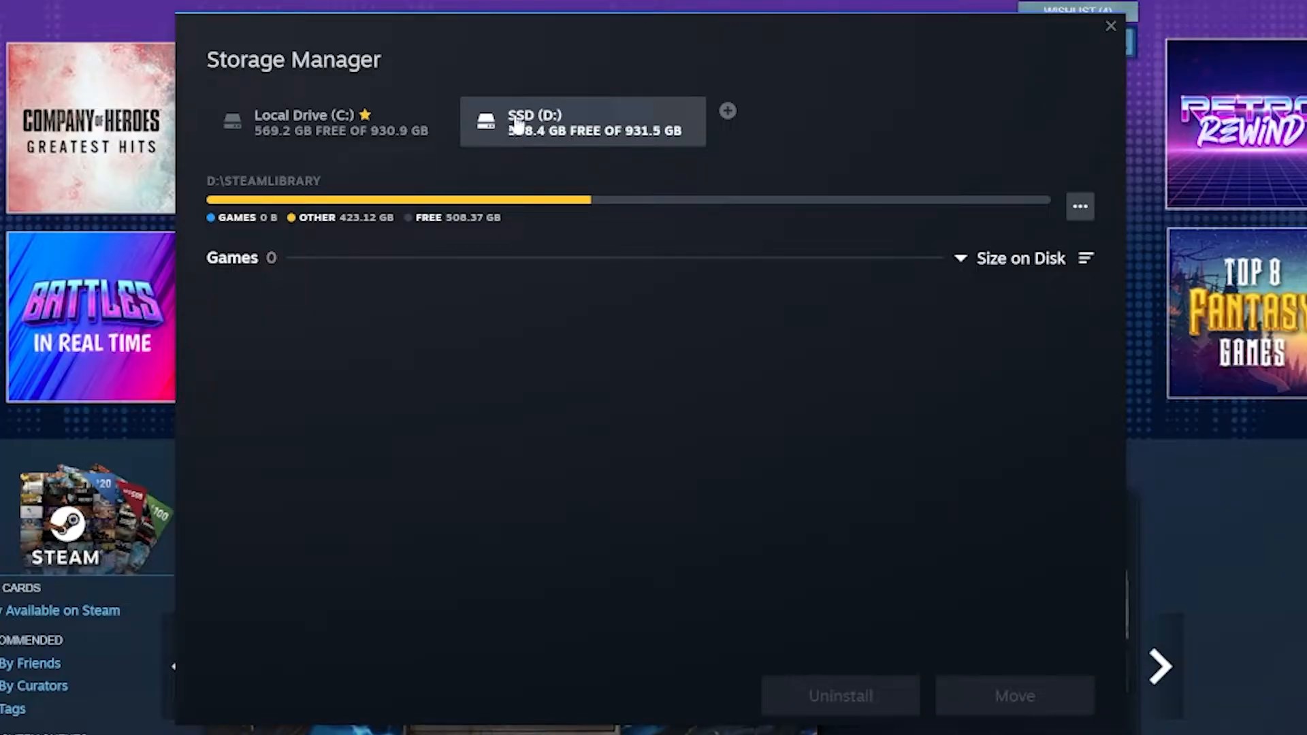
{"action": "mouse_move", "coordinate": [538, 135]}
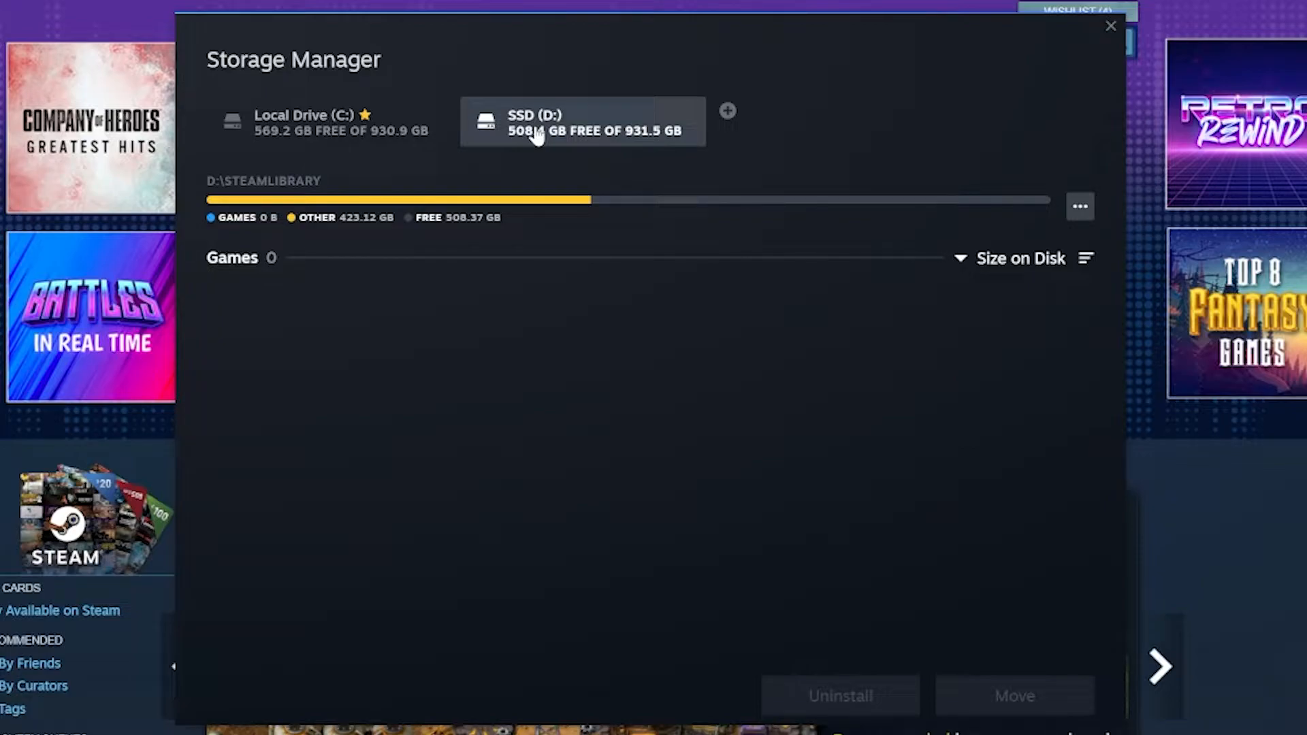
{"action": "left_click", "coordinate": [330, 121]}
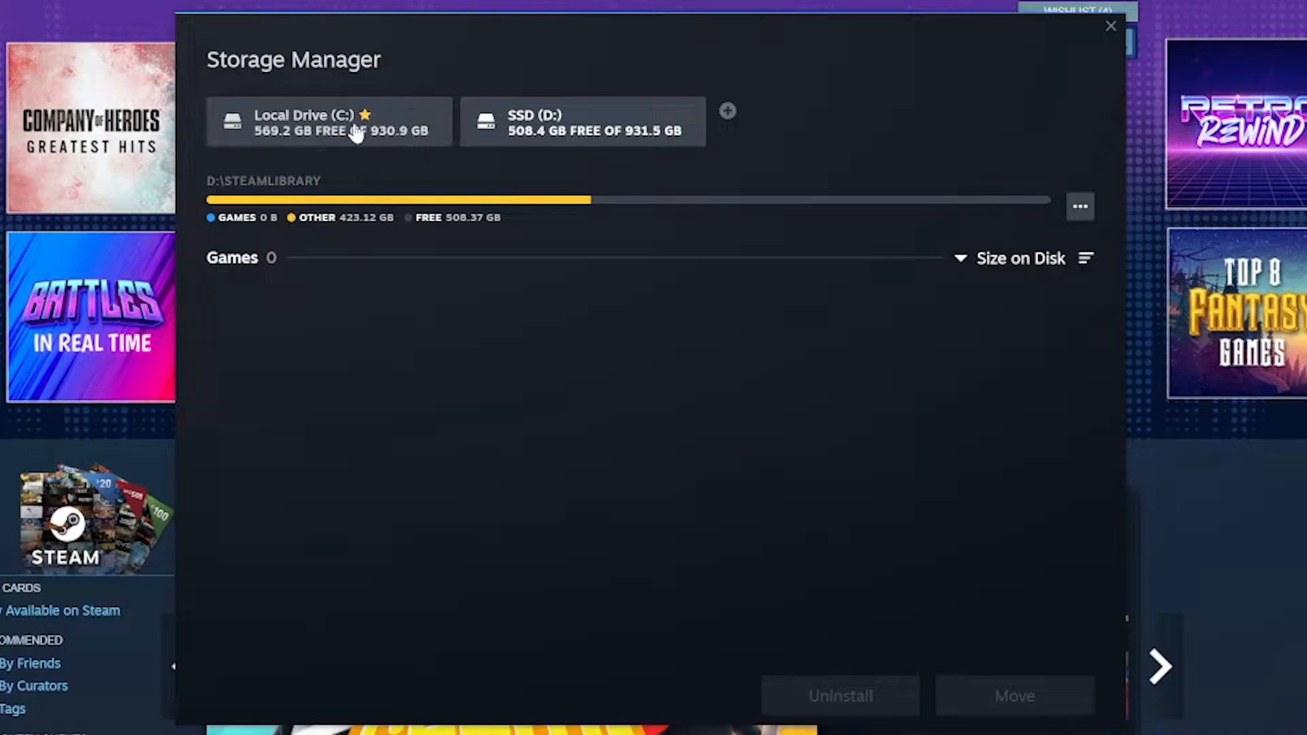
Back on Local Drive (C:), mark Cities: Skylines (16.18 GB) for moving
{"action": "left_click", "coordinate": [328, 121]}
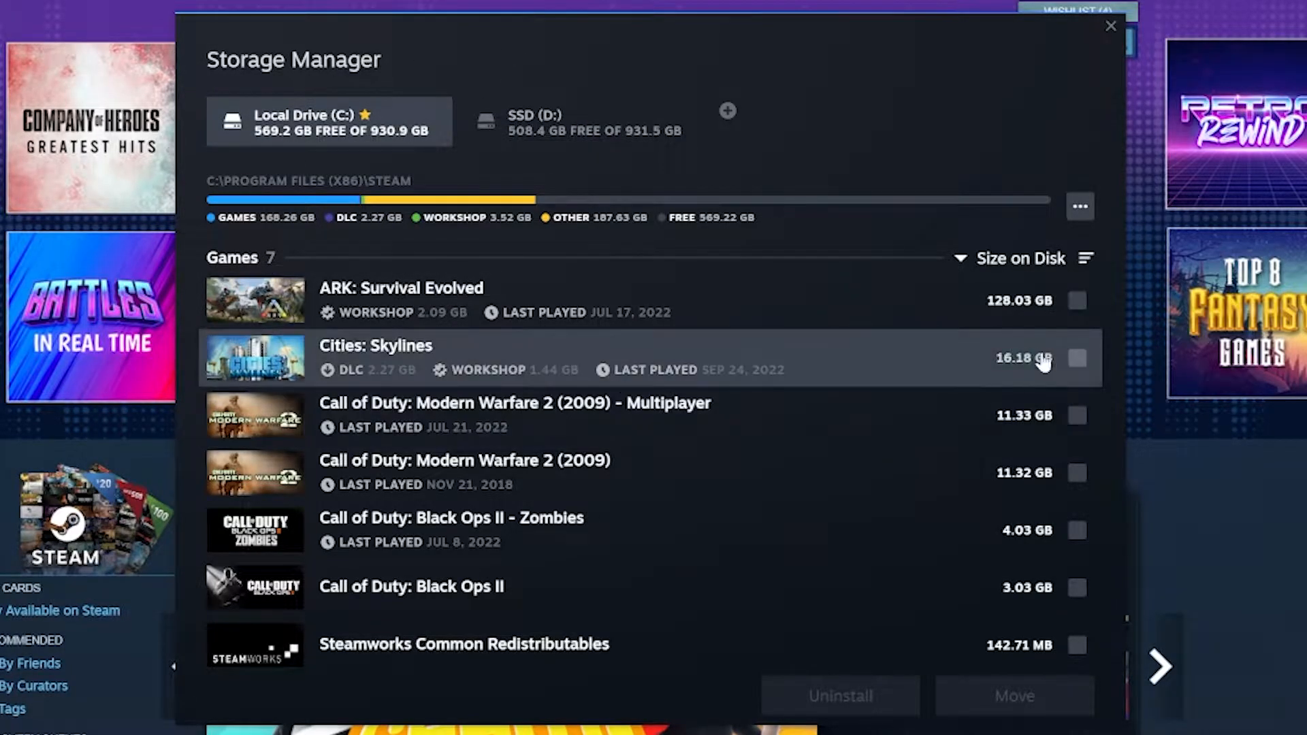
{"action": "left_click", "coordinate": [1076, 358]}
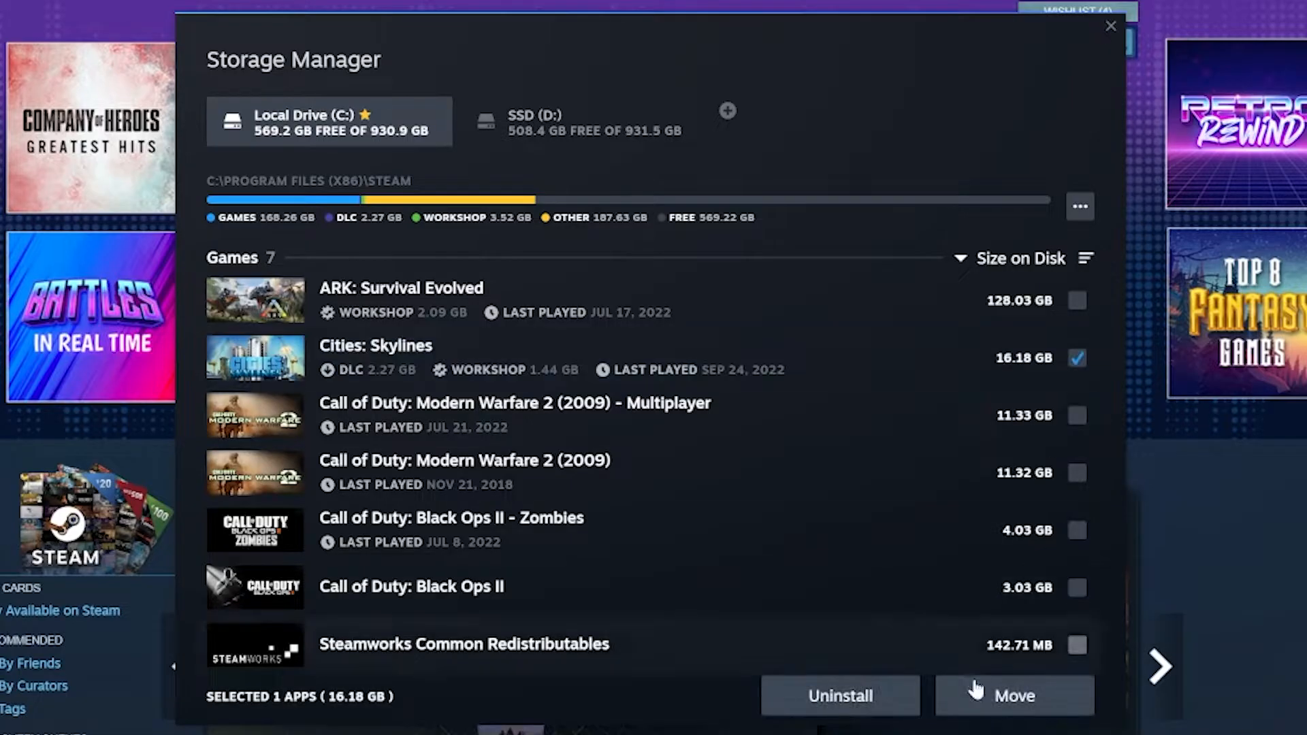
{"action": "mouse_move", "coordinate": [968, 712]}
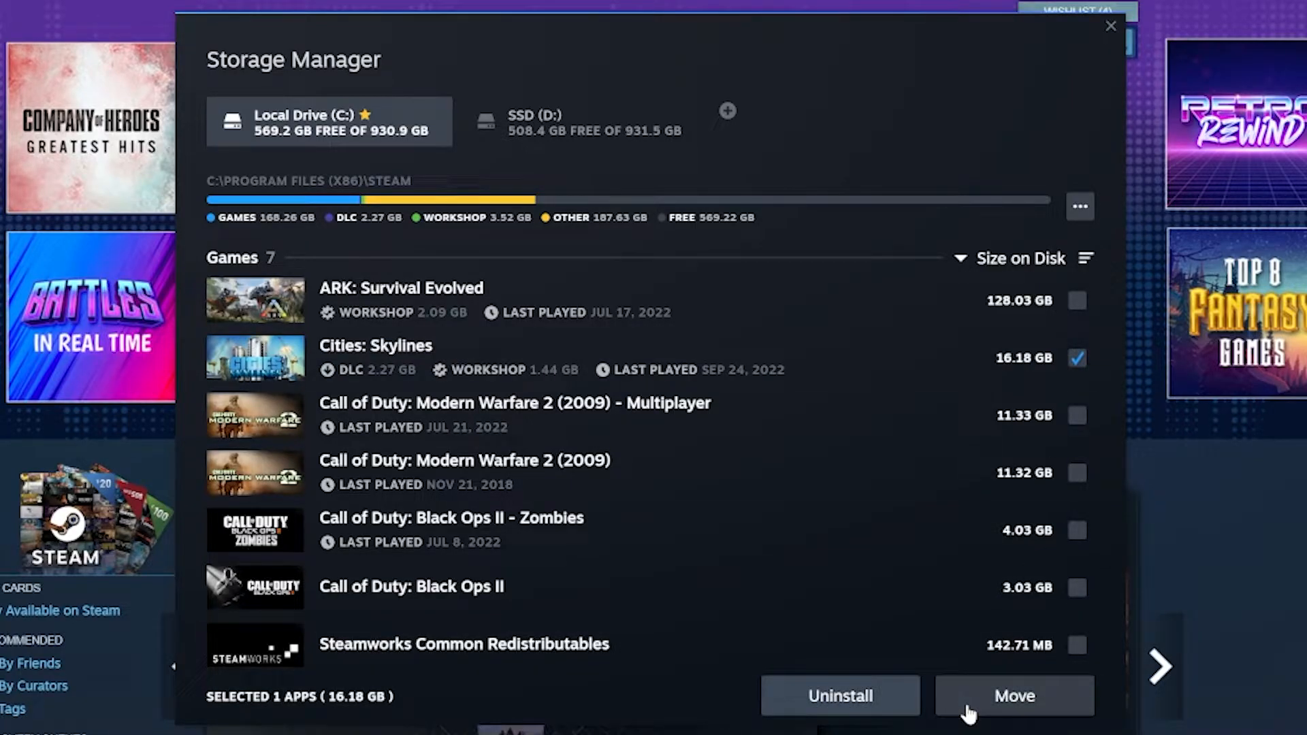
Move Cities: Skylines to the SSD (D:) library and await the success message
{"action": "left_click", "coordinate": [1013, 696]}
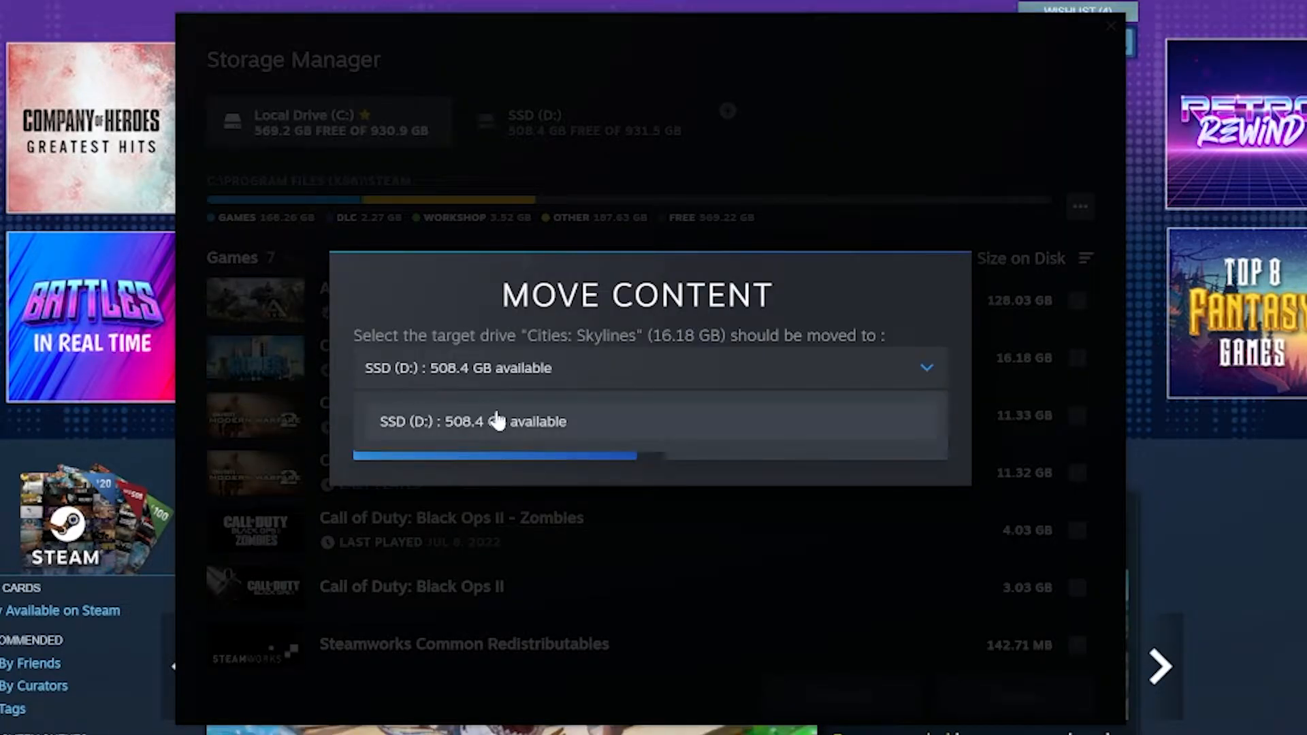
{"action": "left_click", "coordinate": [472, 421]}
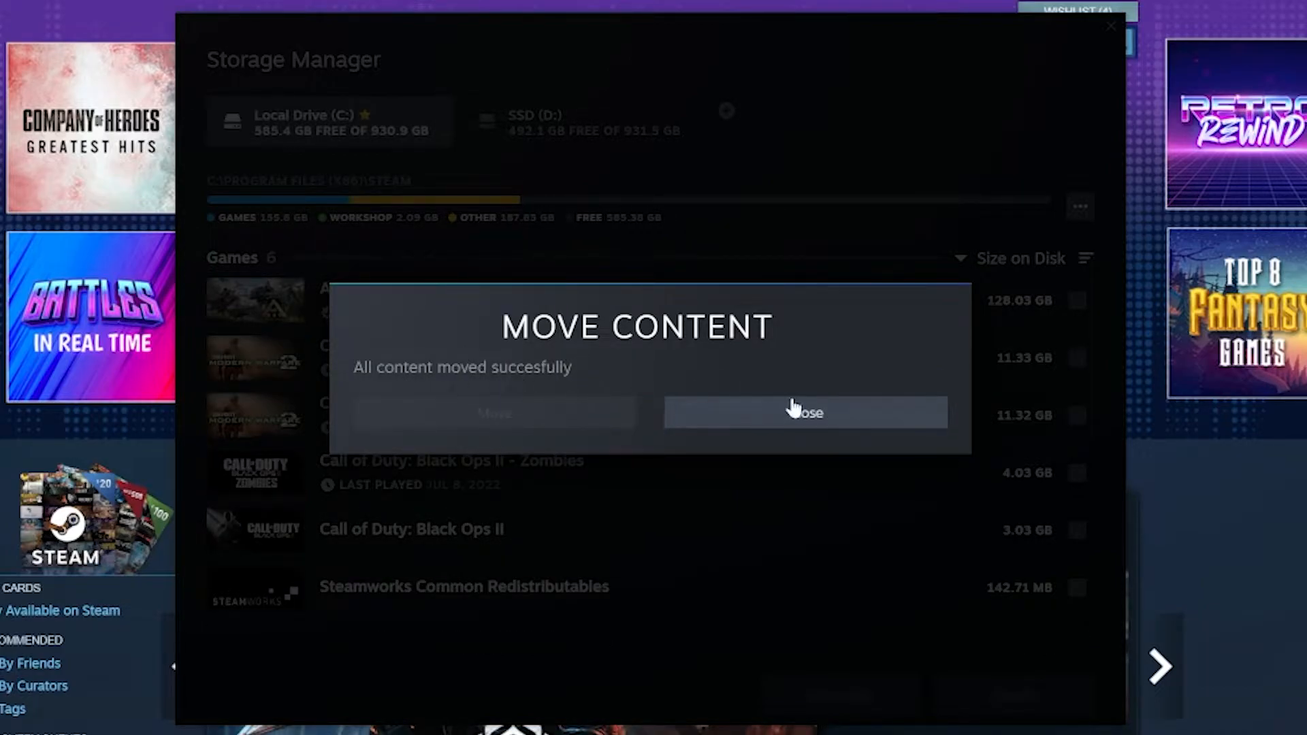
Compare the C and D drive lists, confirming Cities: Skylines now sits on D
{"action": "left_click", "coordinate": [804, 411]}
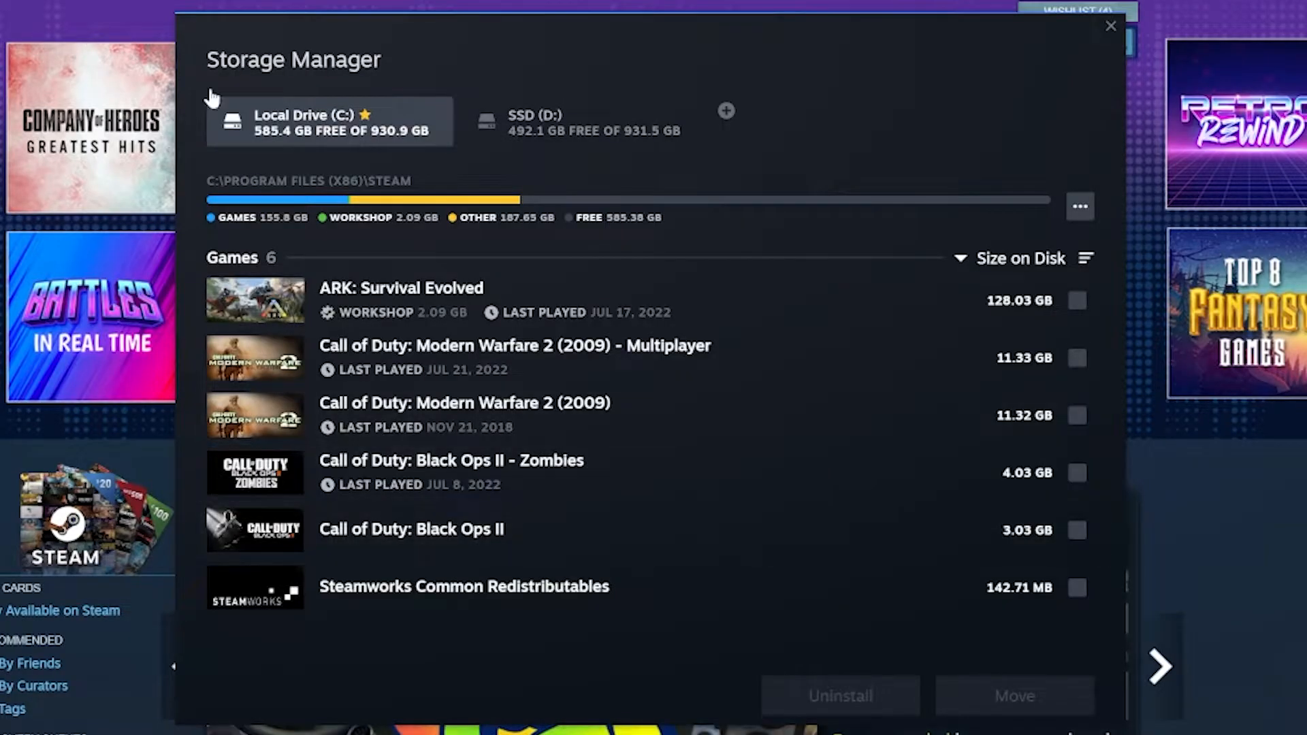
{"action": "mouse_move", "coordinate": [467, 574]}
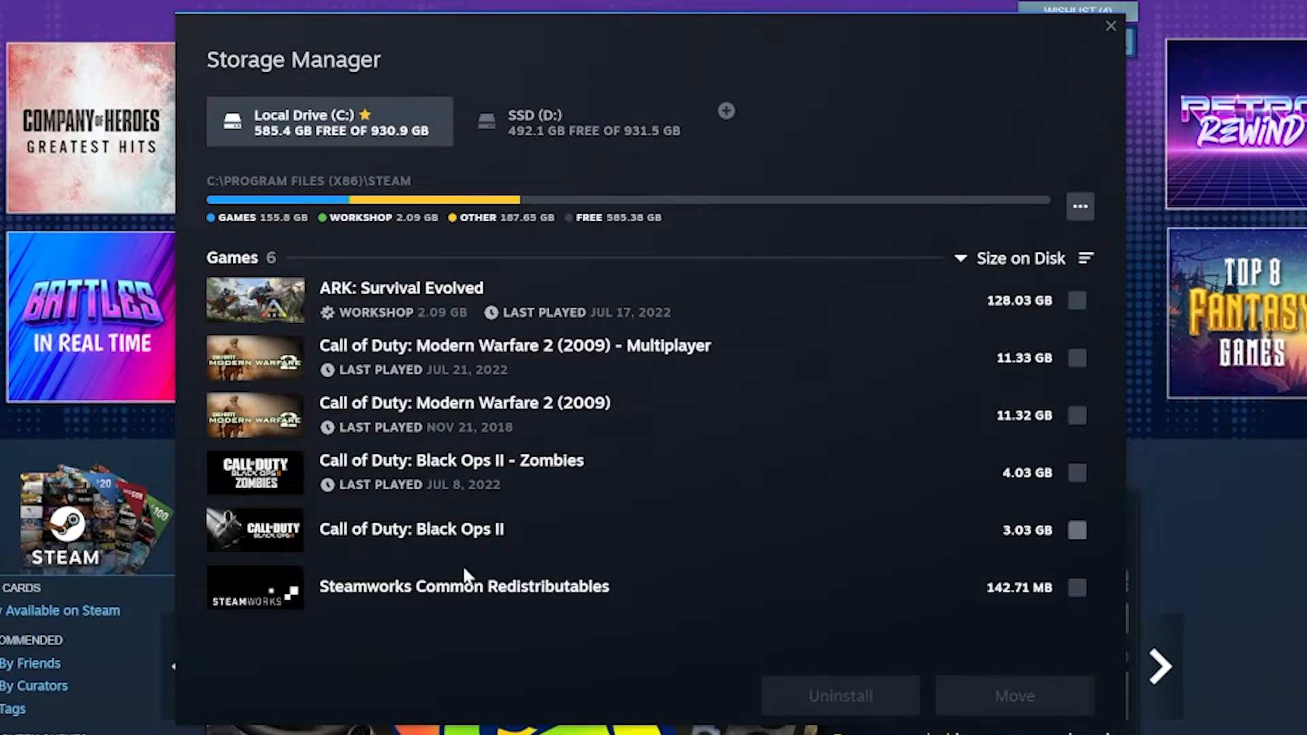
{"action": "mouse_move", "coordinate": [341, 129]}
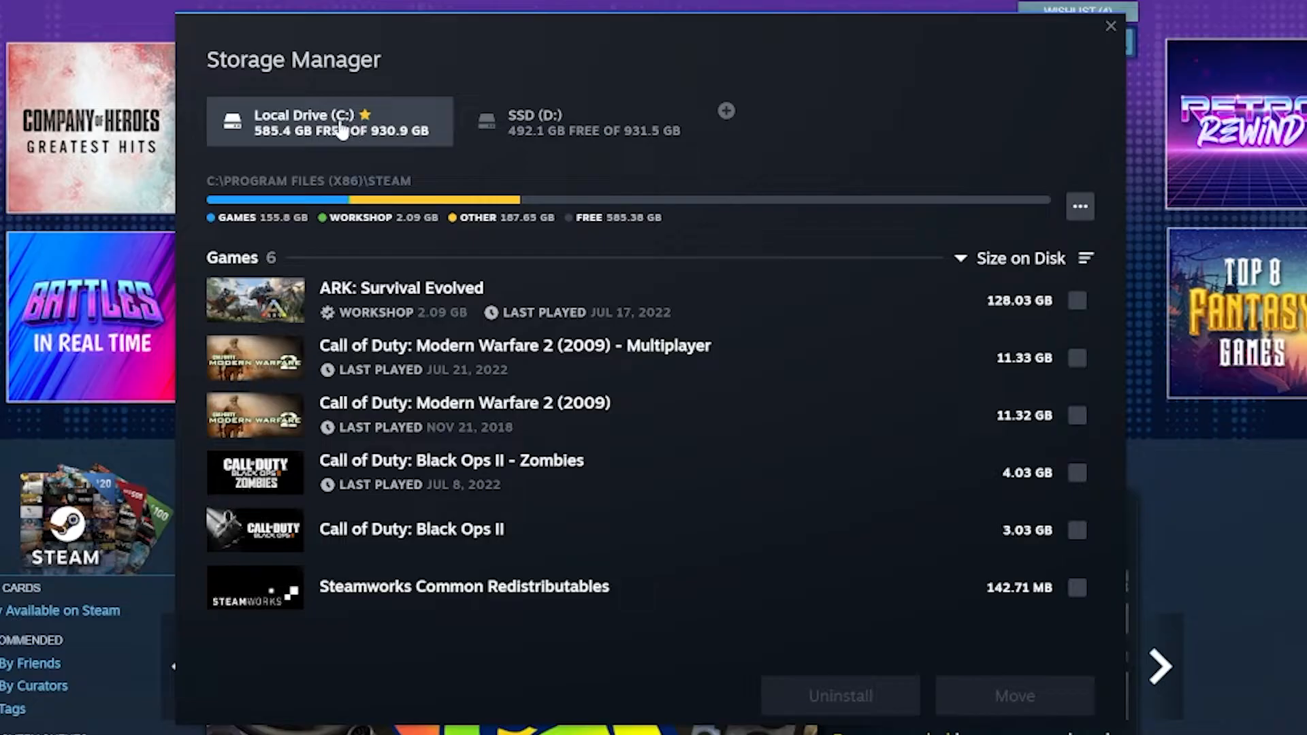
{"action": "left_click", "coordinate": [582, 121]}
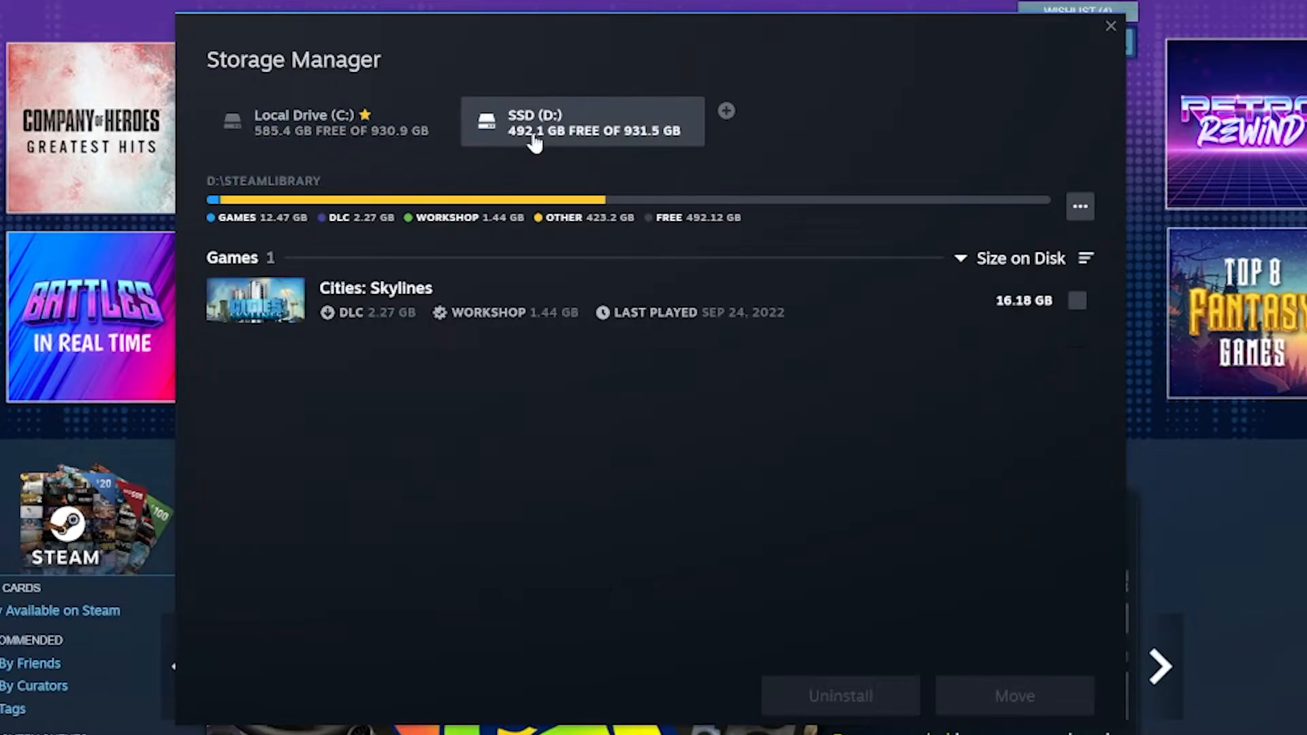
{"action": "mouse_move", "coordinate": [324, 335]}
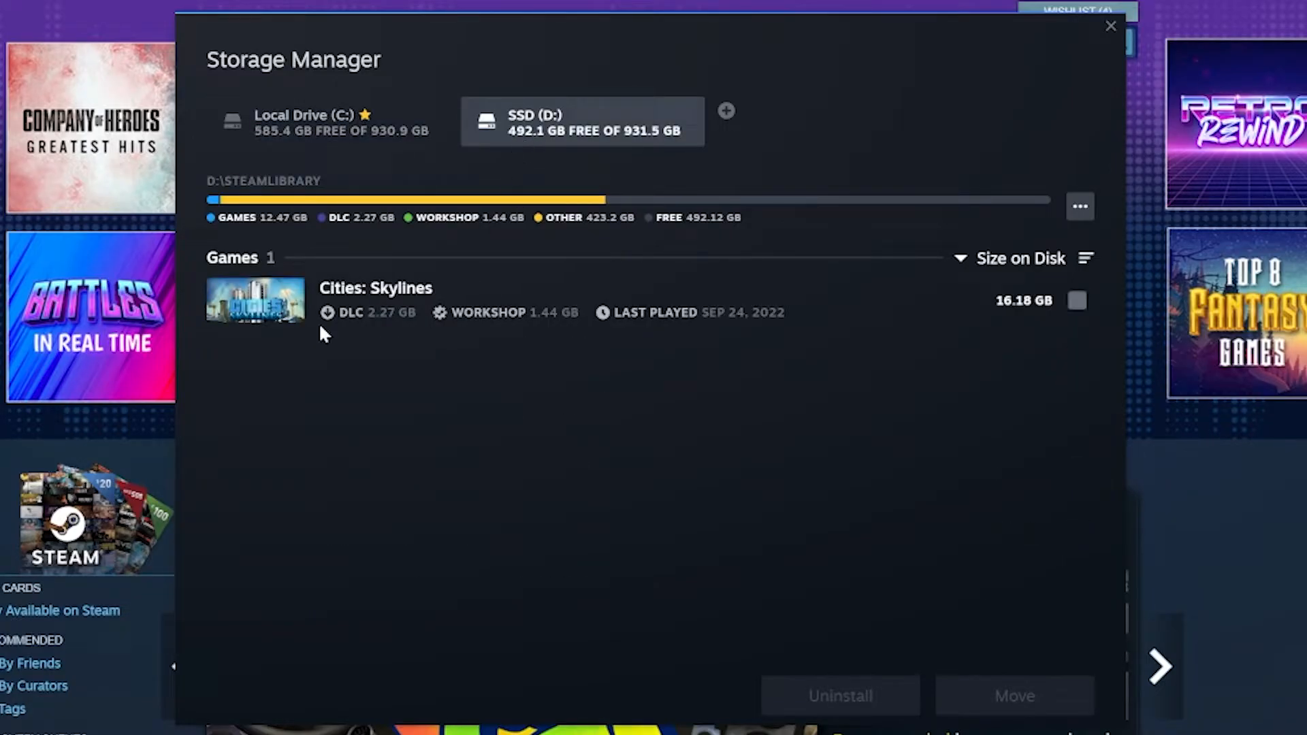
{"action": "mouse_move", "coordinate": [845, 309]}
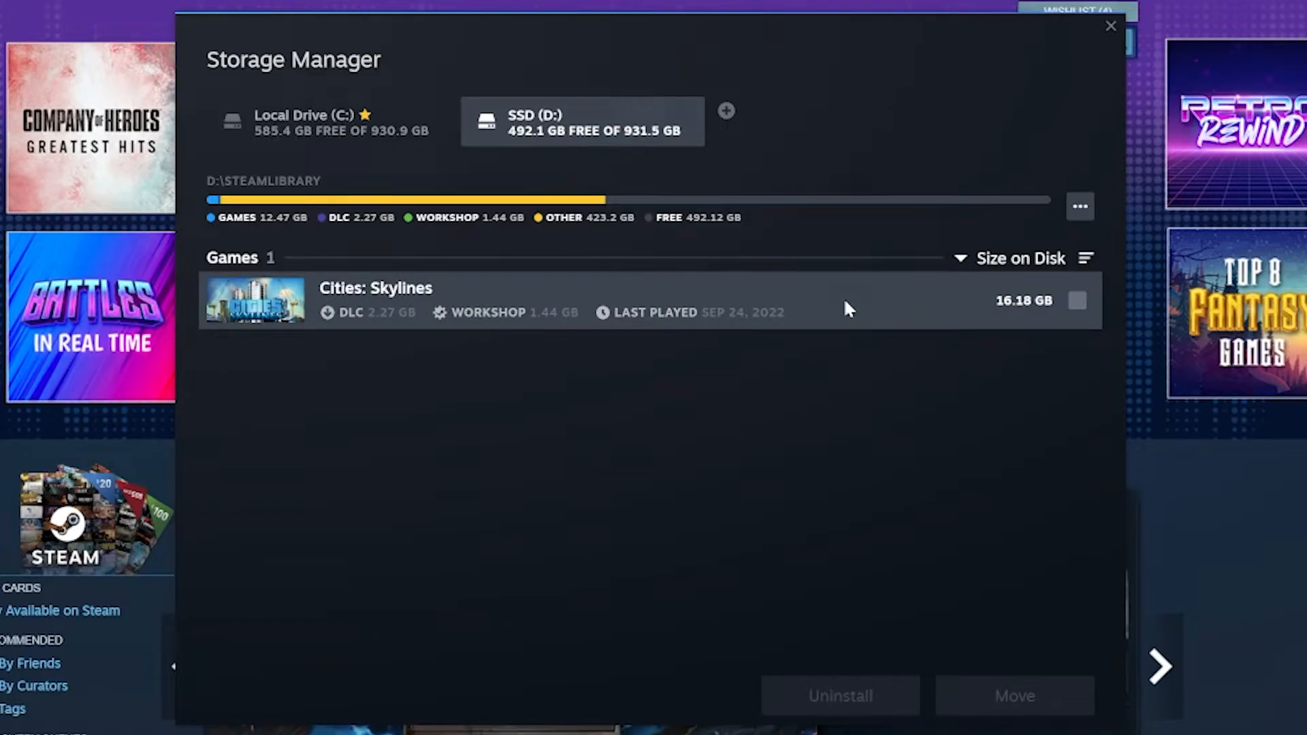
{"action": "mouse_move", "coordinate": [566, 207]}
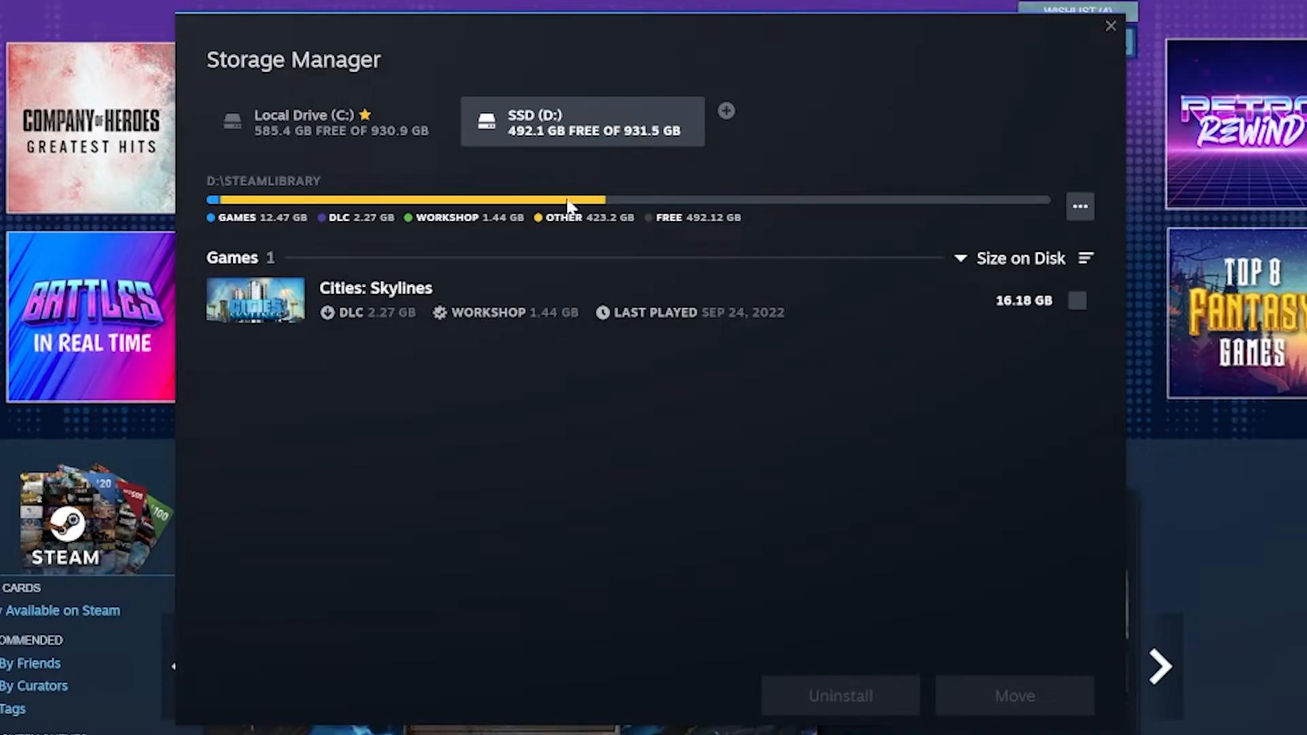
{"action": "mouse_move", "coordinate": [1105, 44]}
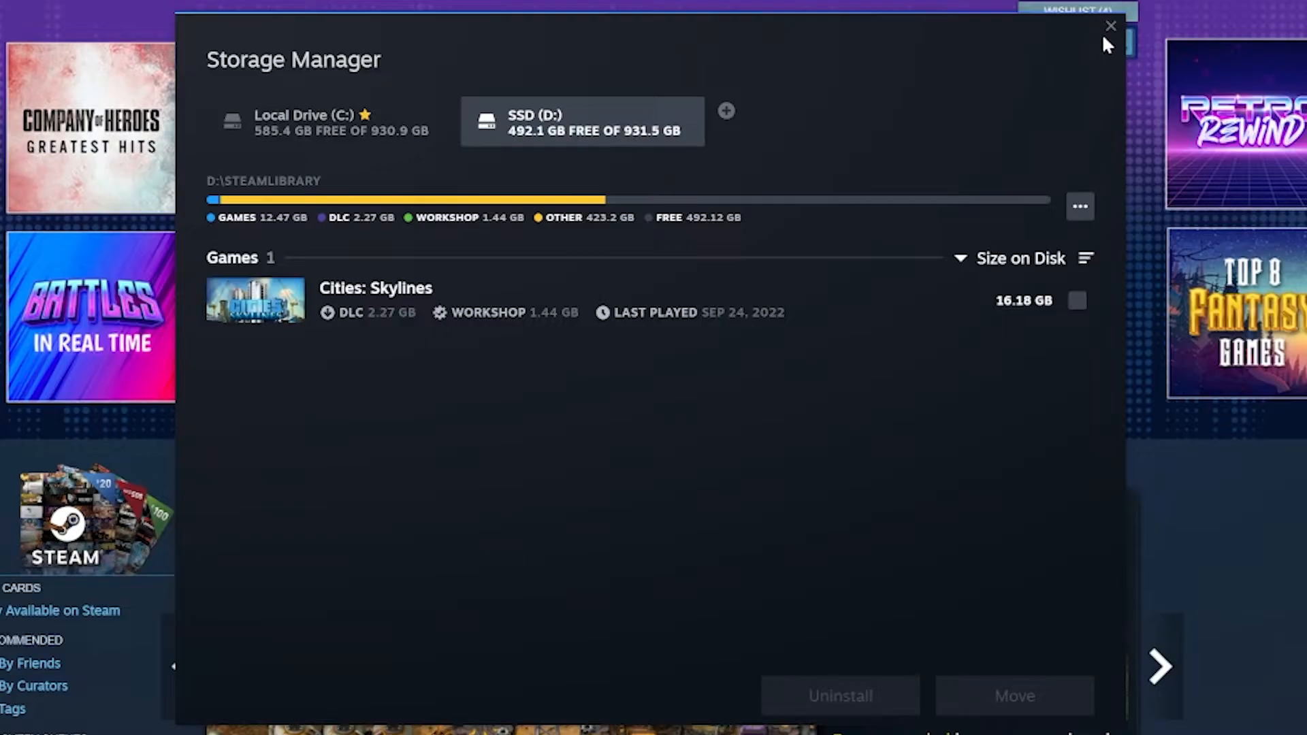
{"action": "mouse_move", "coordinate": [332, 156]}
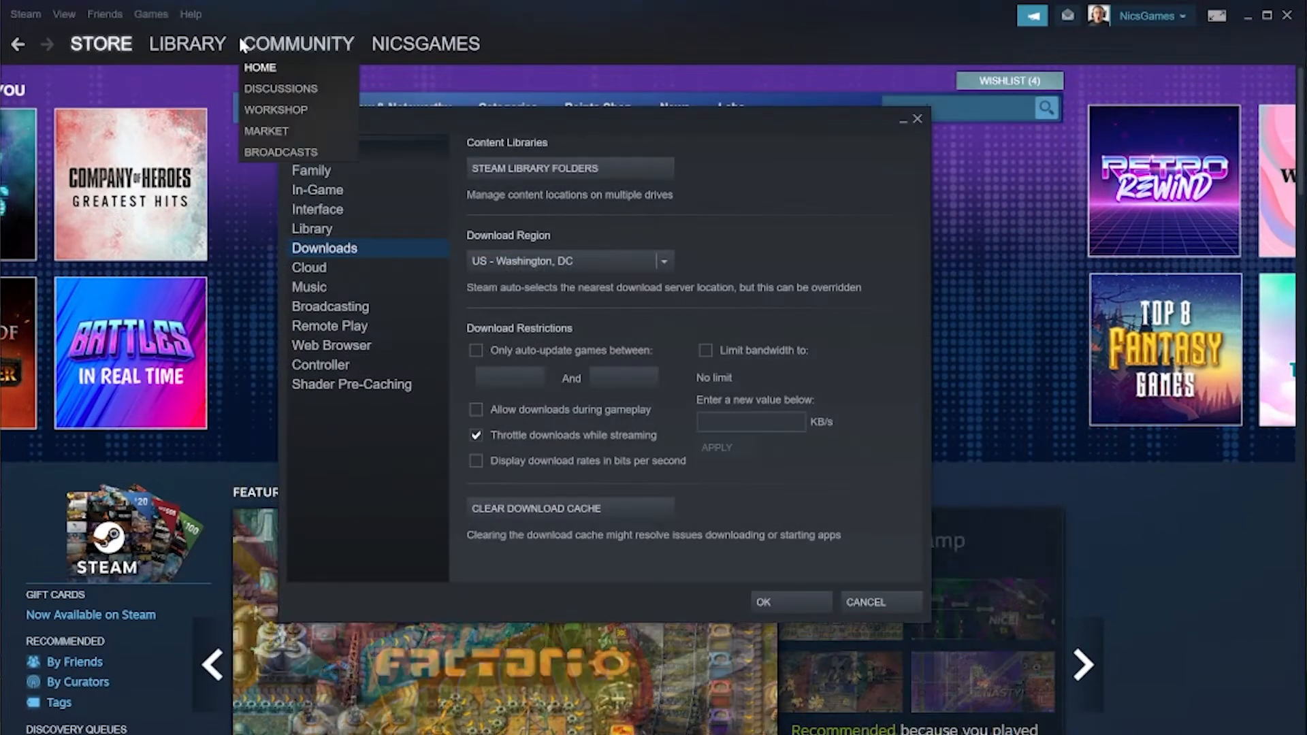
From the Library, begin installing 8BitBoy with D:\SteamLibrary as the install location
{"action": "left_click", "coordinate": [188, 44]}
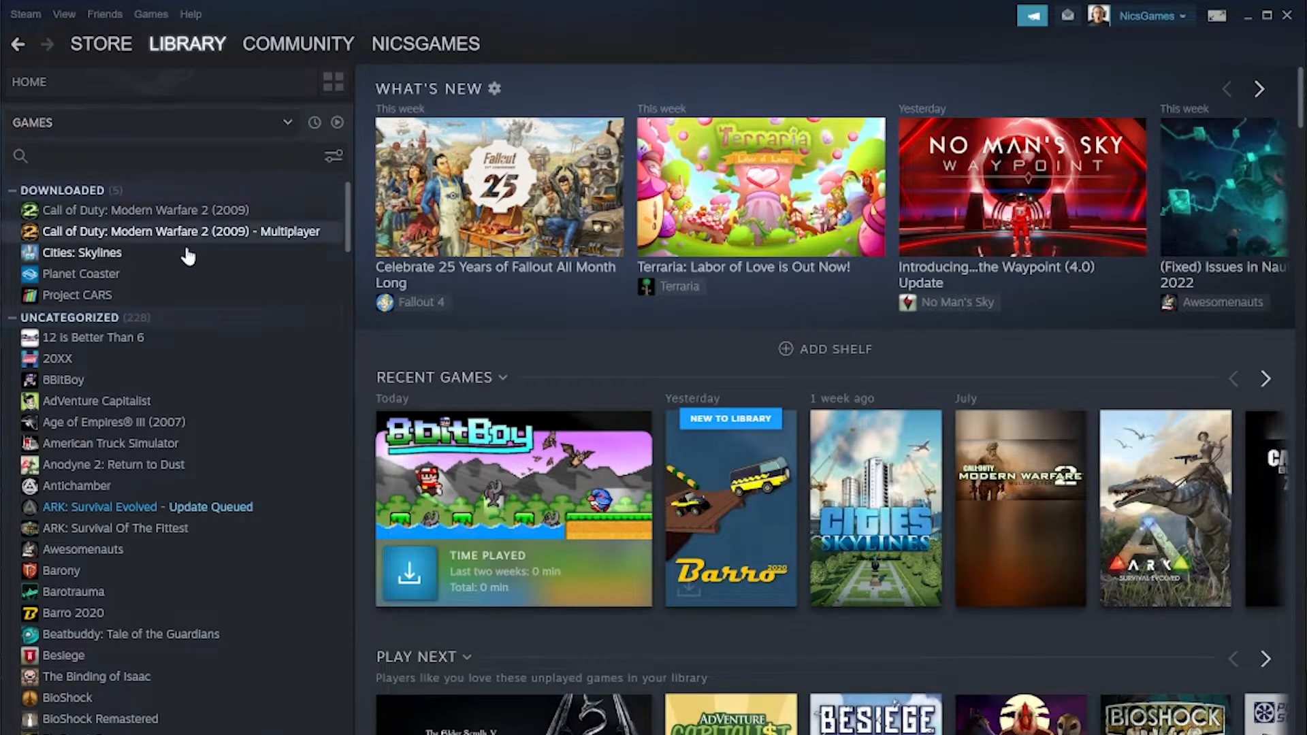
{"action": "left_click", "coordinate": [63, 380]}
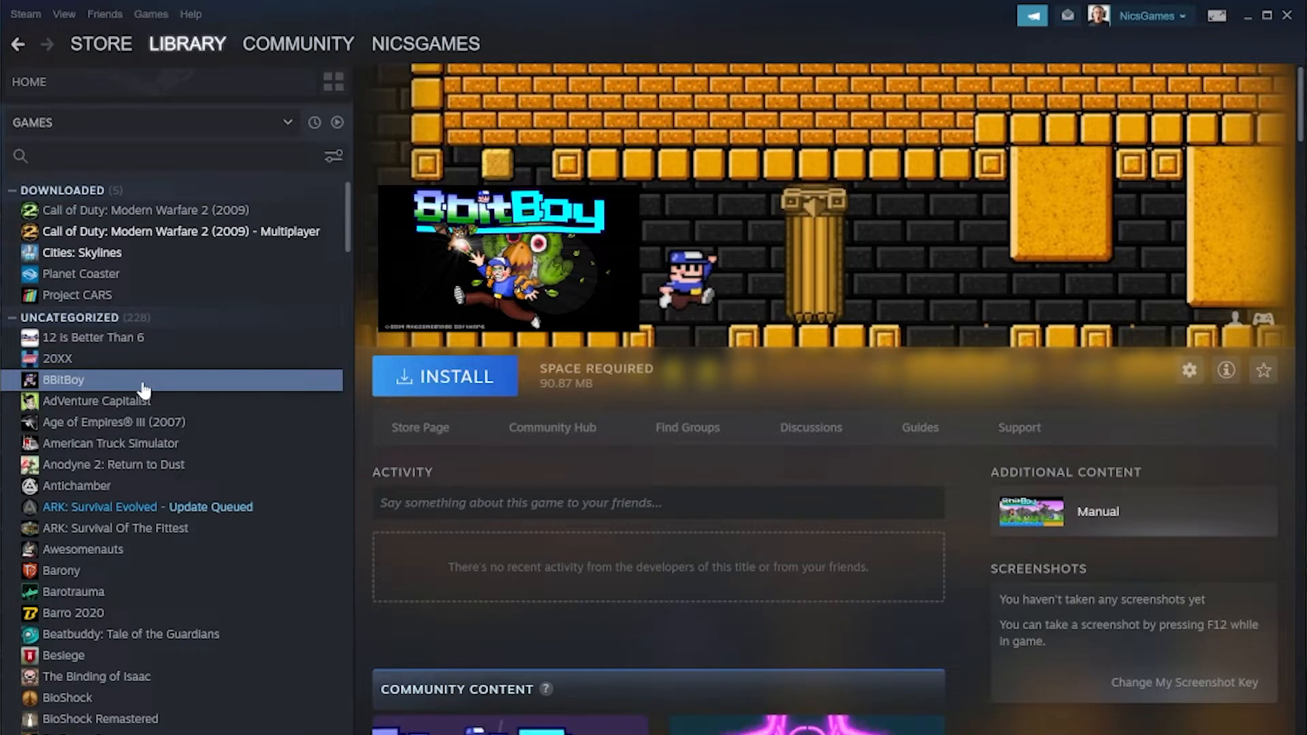
{"action": "left_click", "coordinate": [444, 376]}
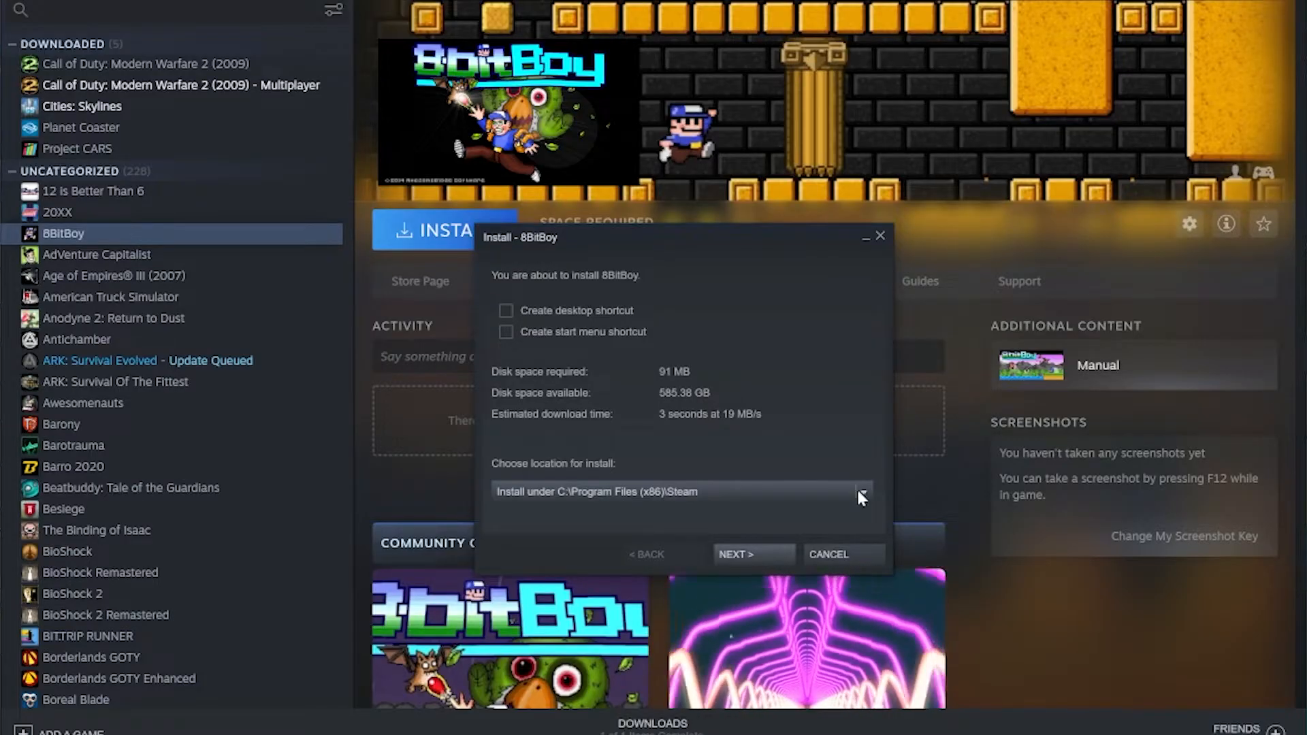
{"action": "left_click", "coordinate": [863, 491]}
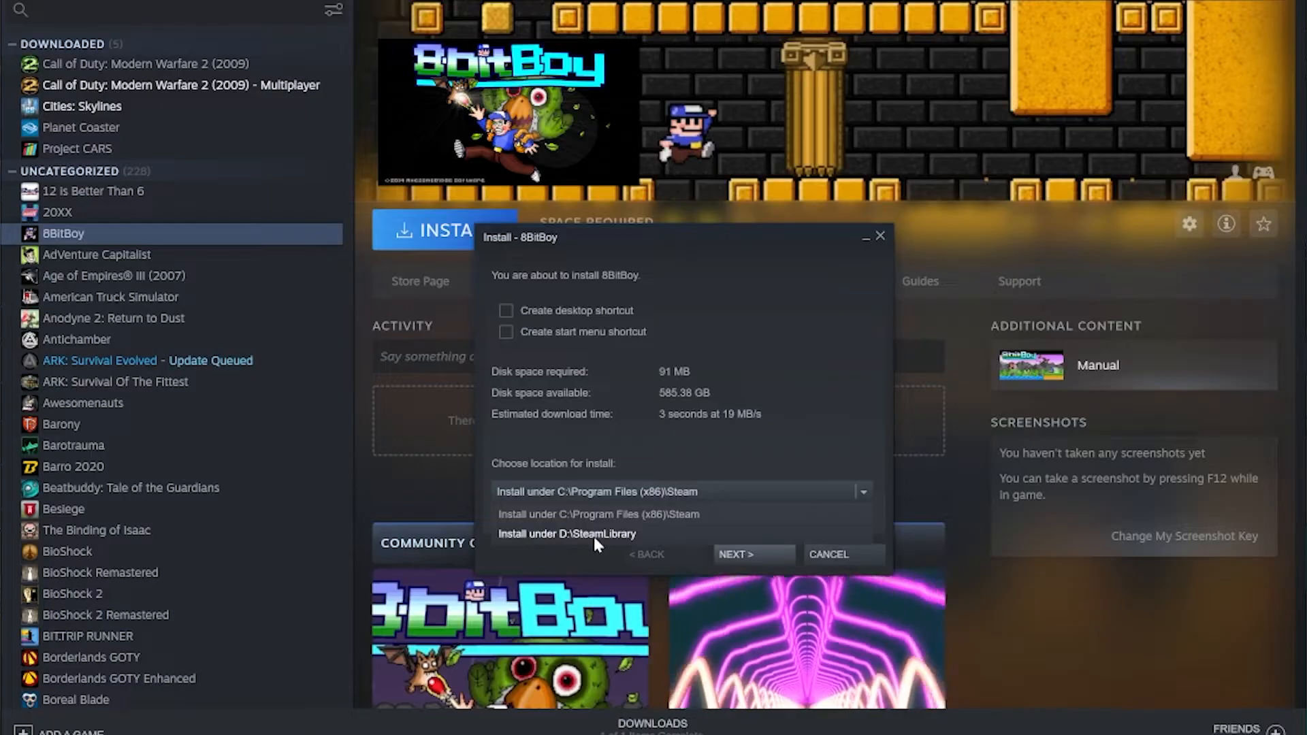
{"action": "left_click", "coordinate": [566, 533]}
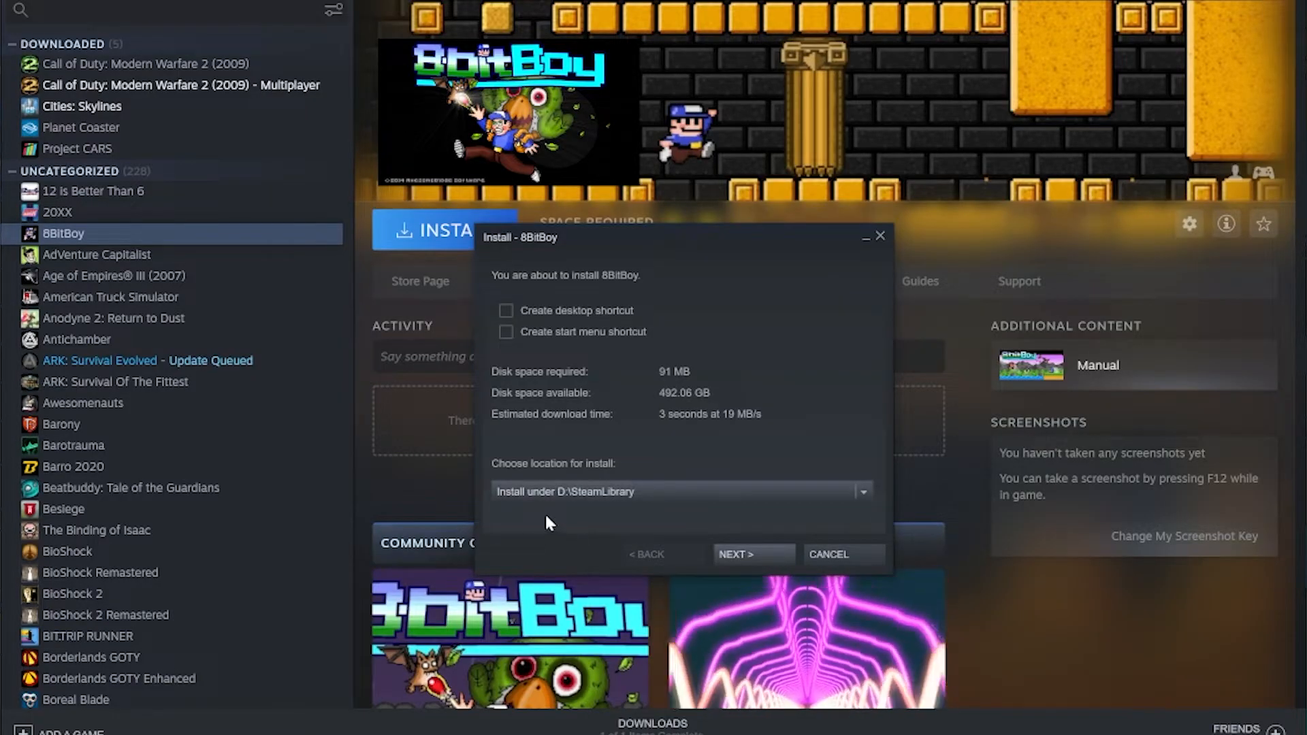
{"action": "mouse_move", "coordinate": [695, 517]}
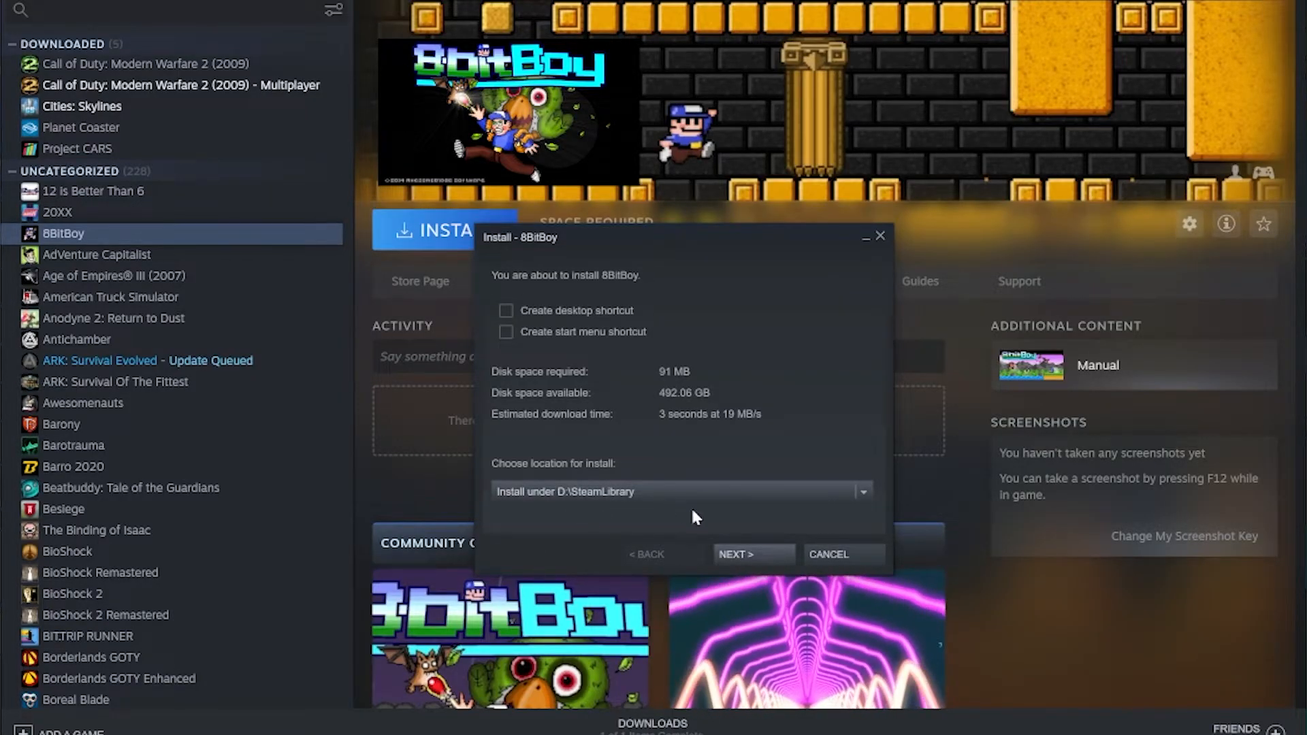
Start the 8BitBoy download, then return to Storage Manager through Settings > Downloads
{"action": "left_click", "coordinate": [752, 554]}
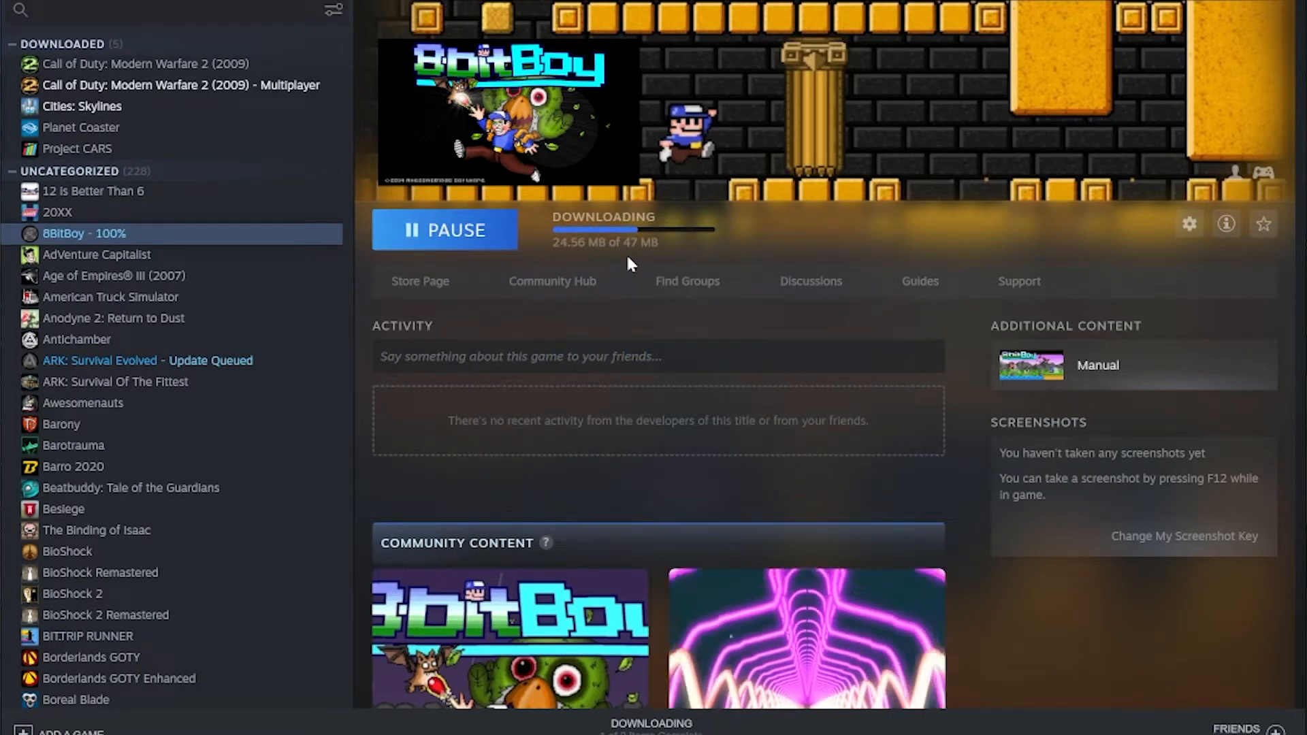
{"action": "left_click", "coordinate": [444, 231]}
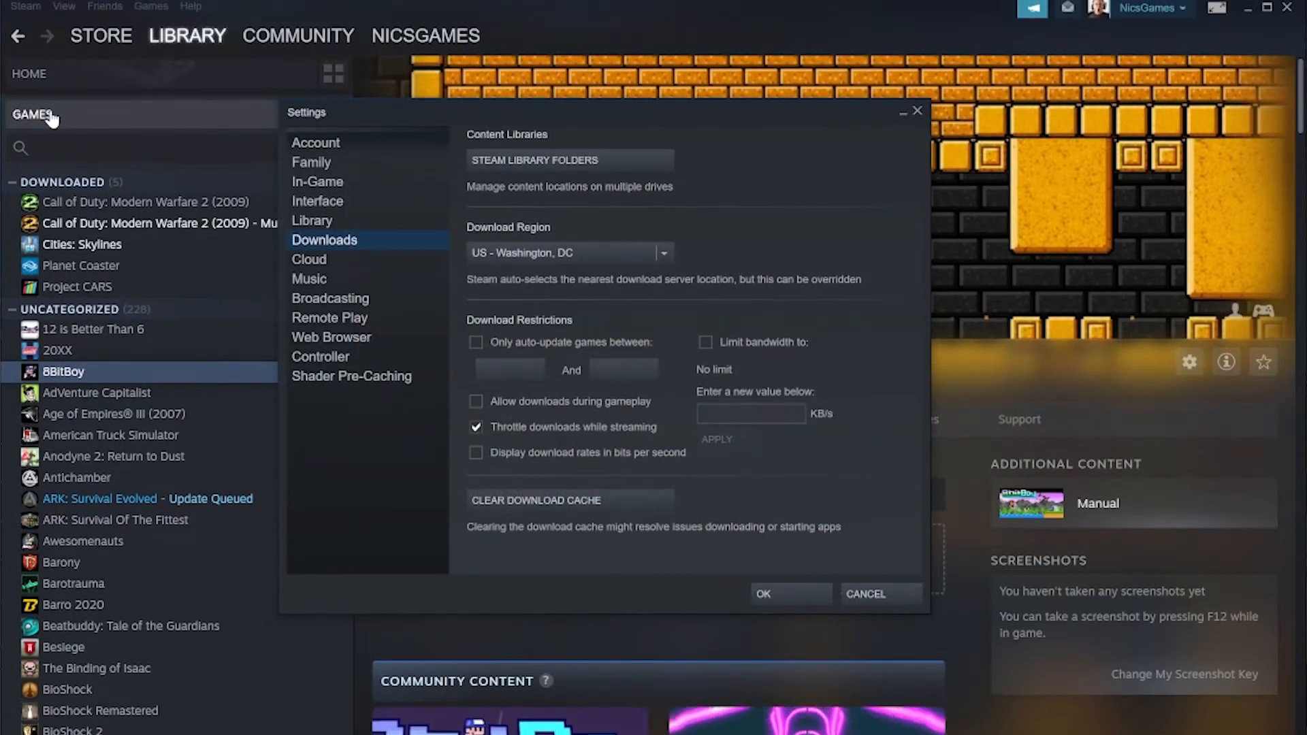
{"action": "left_click", "coordinate": [99, 36]}
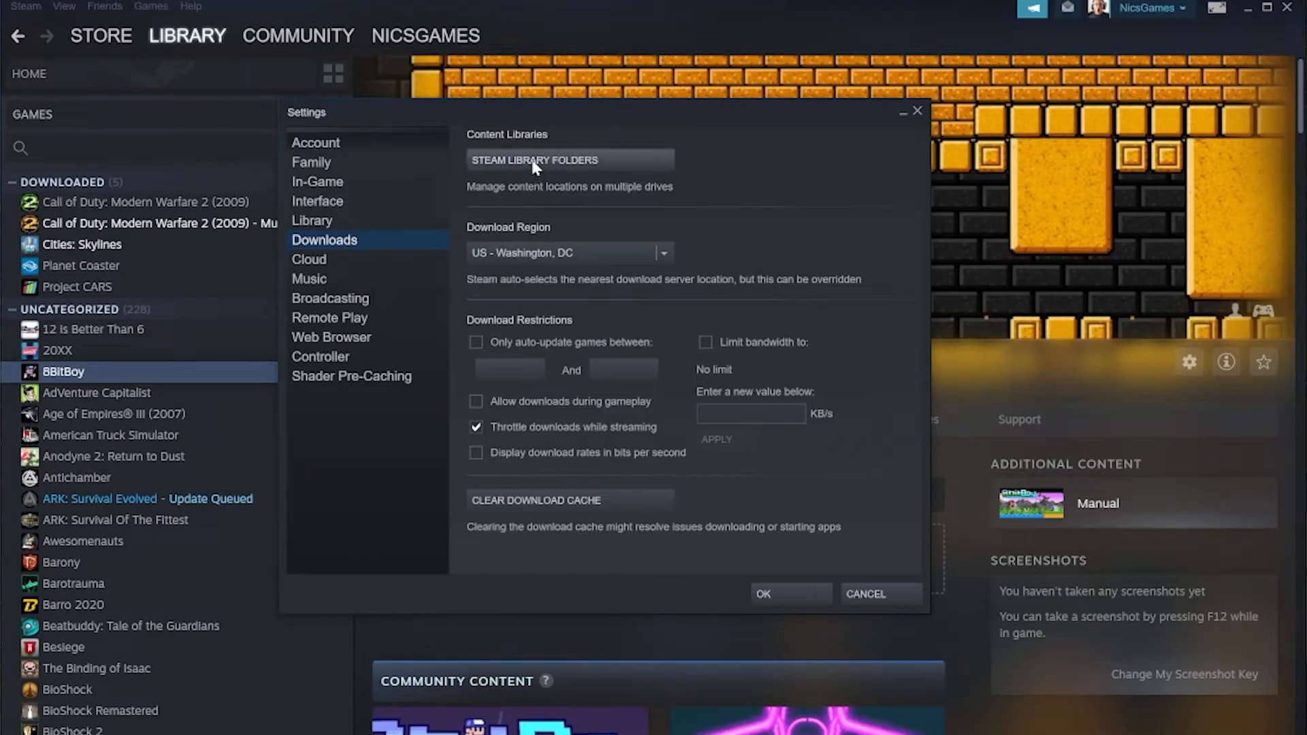
{"action": "left_click", "coordinate": [534, 159]}
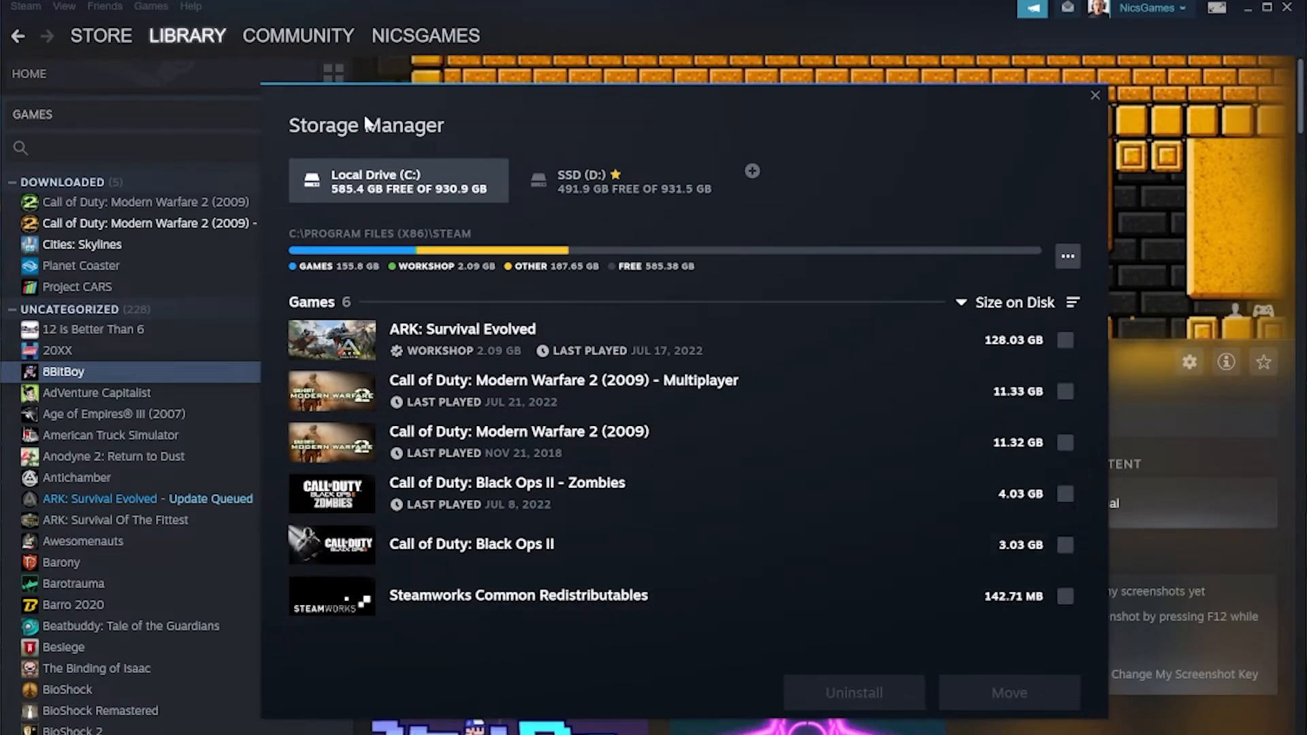
Move 8BitBoy from SSD (D:) to Local Drive (C:), which now lists seven games
{"action": "left_click", "coordinate": [622, 181]}
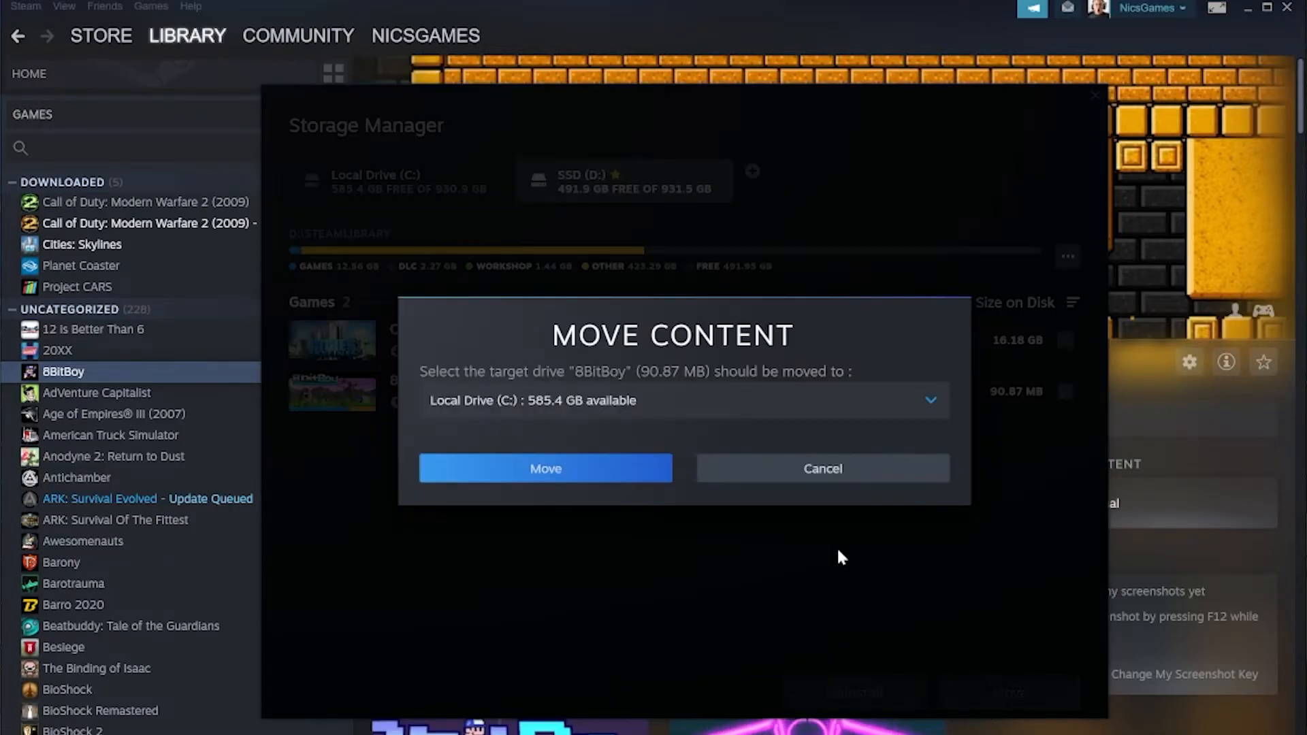
{"action": "left_click", "coordinate": [545, 467]}
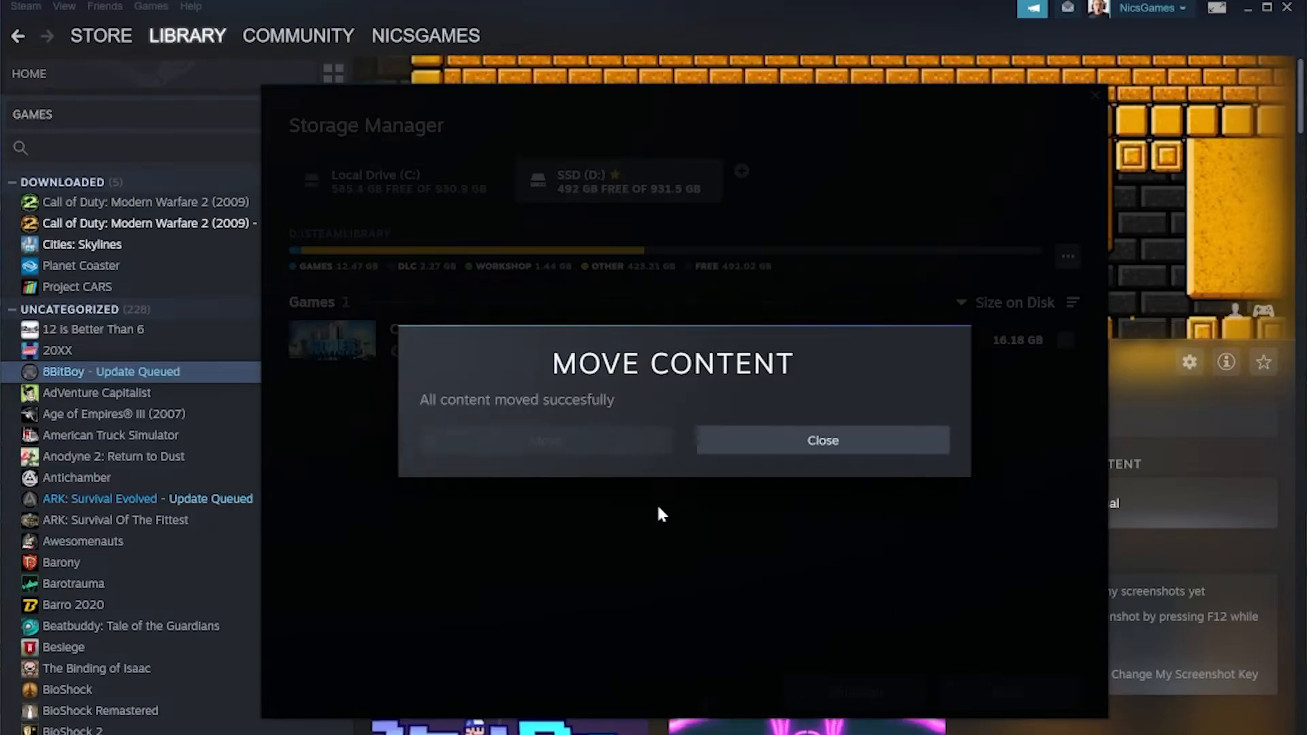
{"action": "left_click", "coordinate": [821, 440]}
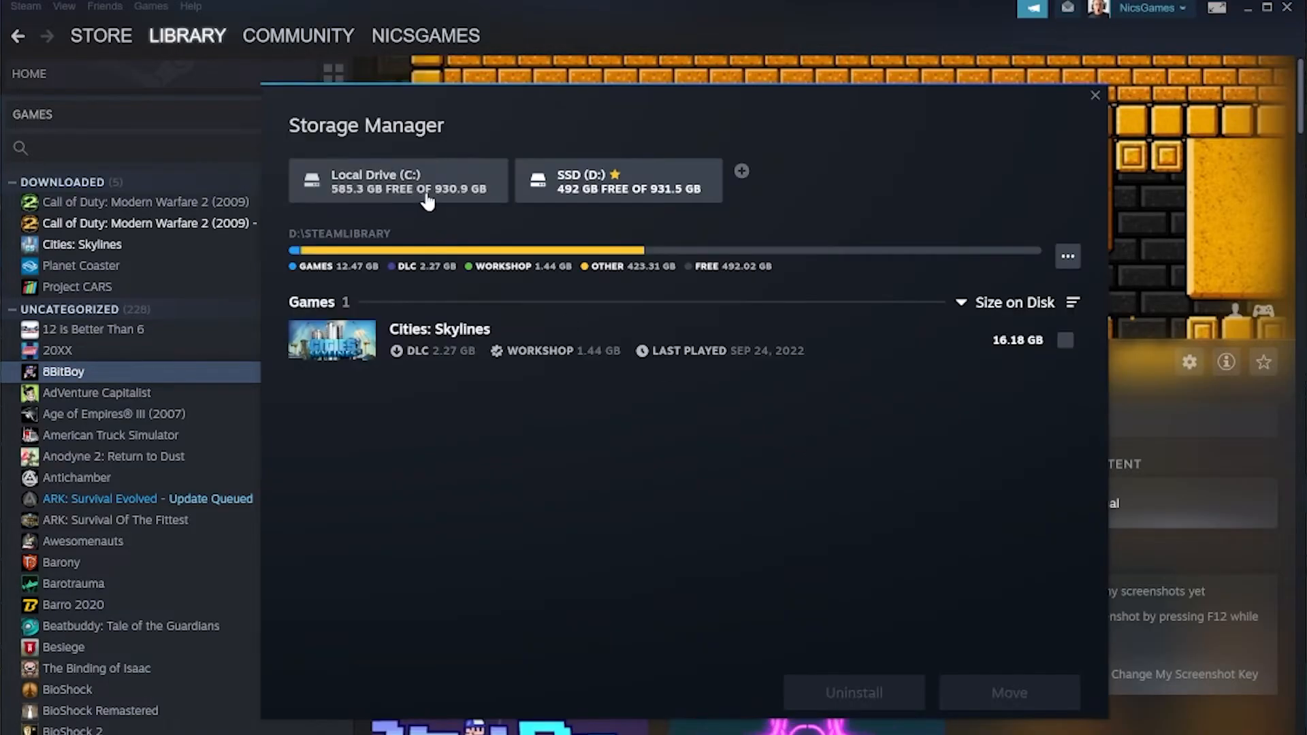
{"action": "left_click", "coordinate": [397, 181]}
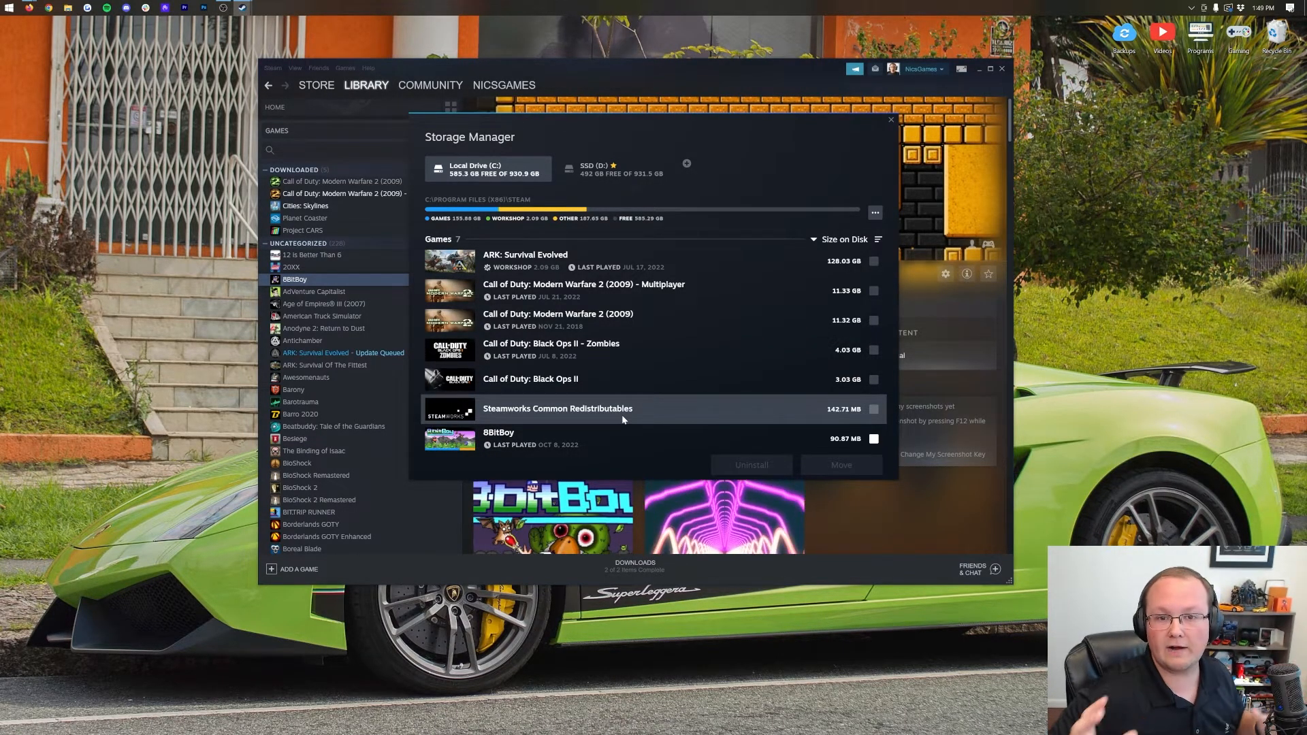
{"action": "left_click", "coordinate": [687, 164]}
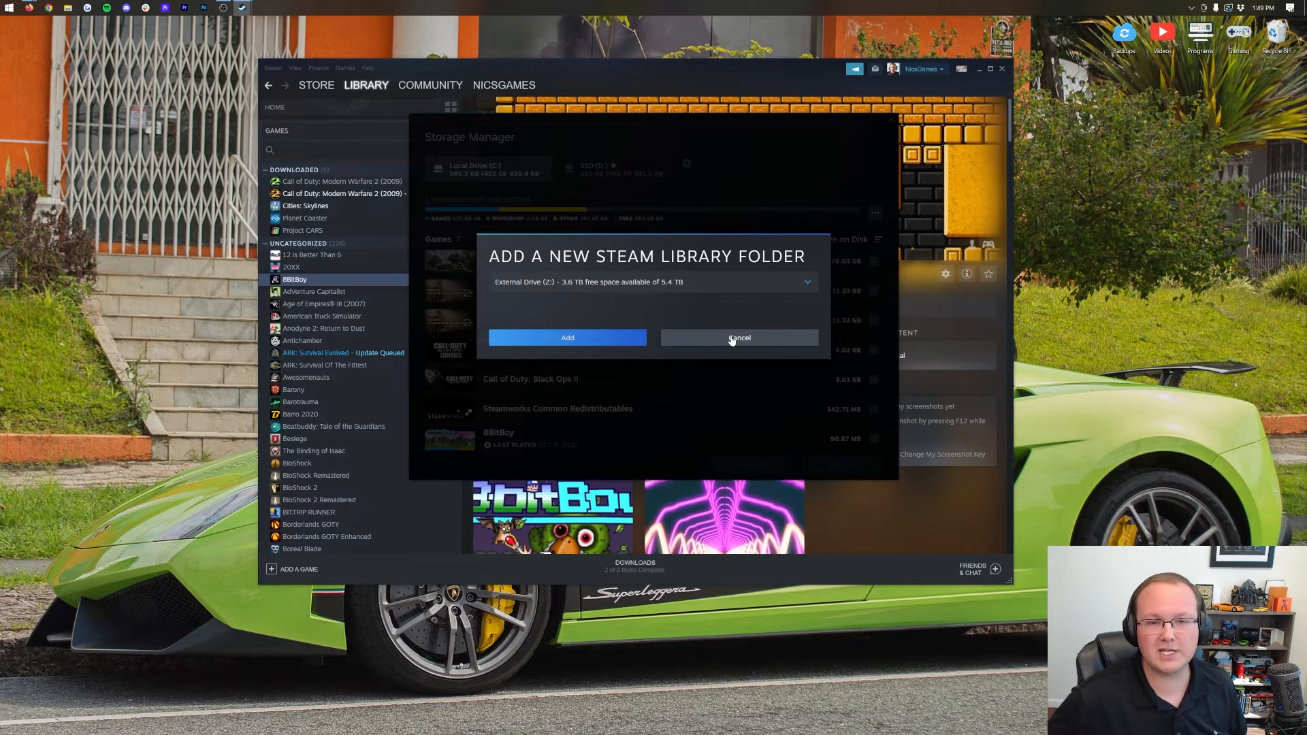
{"action": "left_click", "coordinate": [738, 337]}
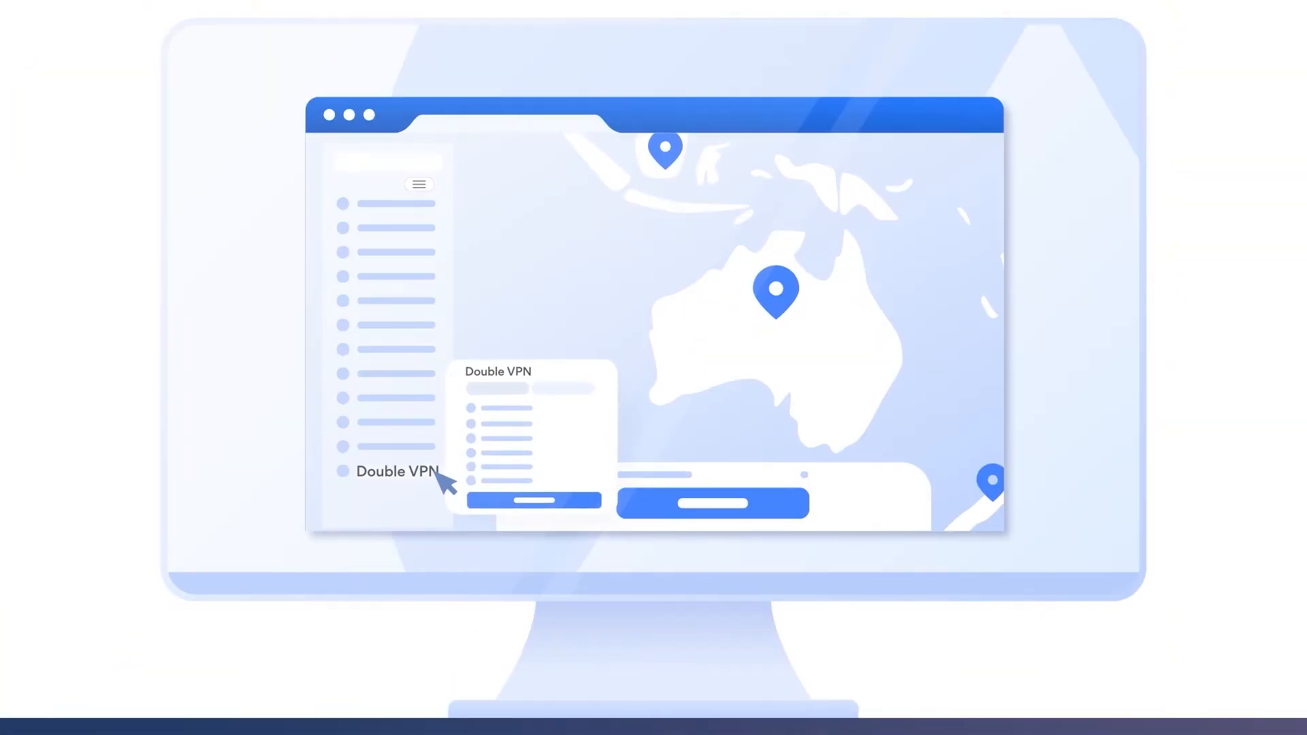
{"action": "mouse_move", "coordinate": [546, 487]}
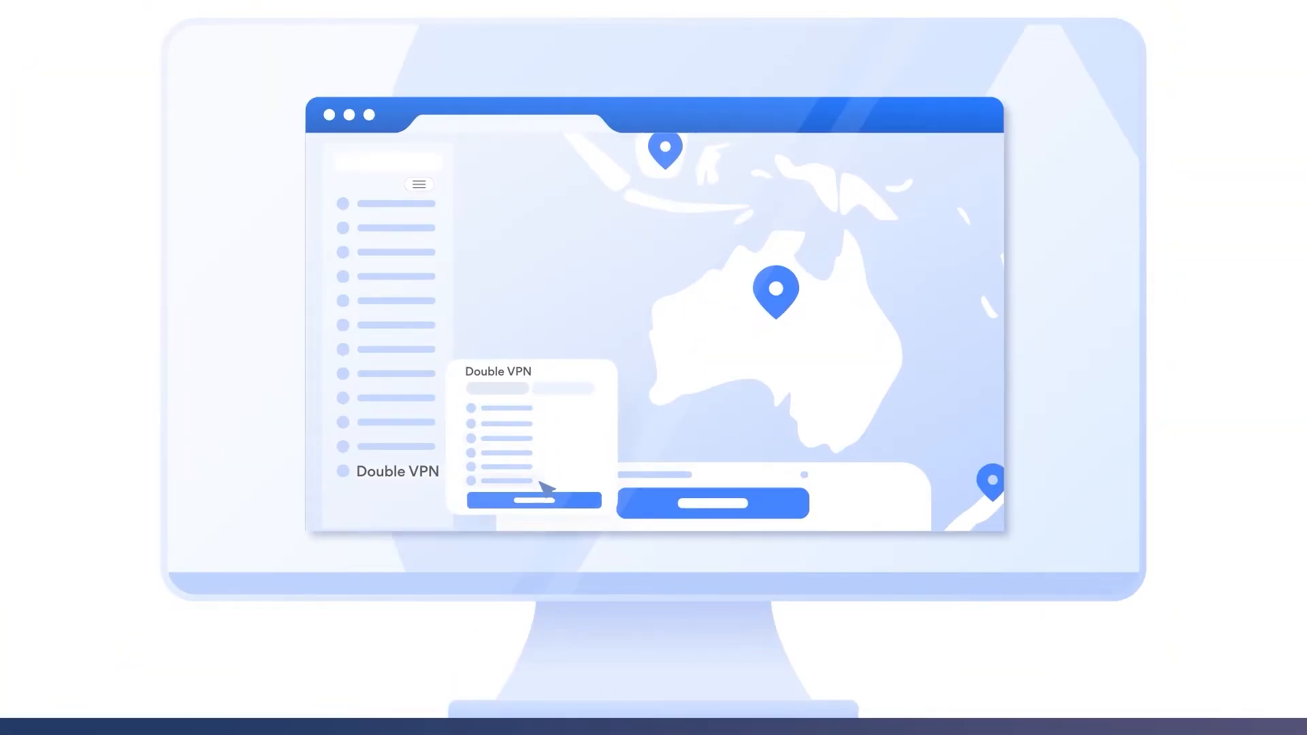